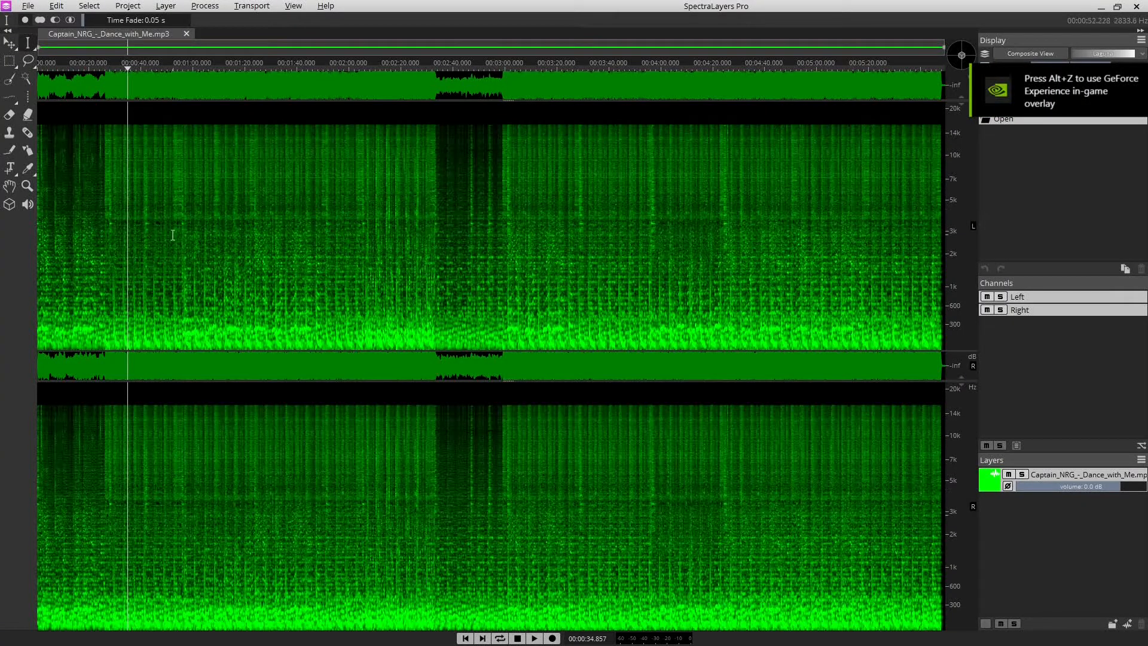
{"action": "mouse_move", "coordinate": [184, 252]}
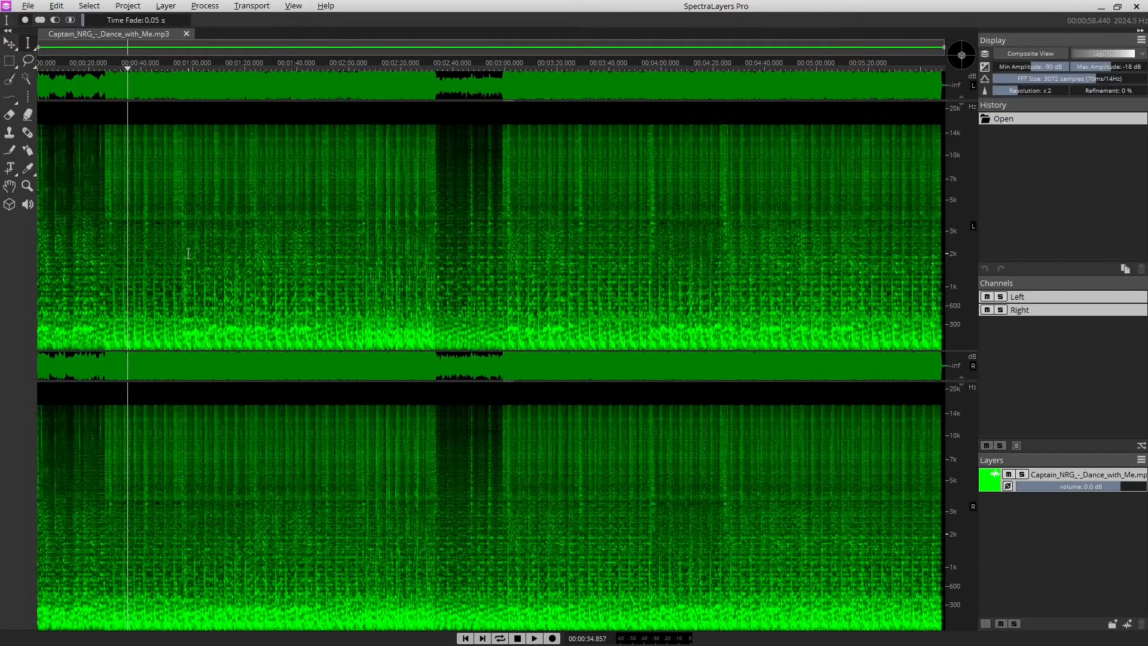
{"action": "mouse_move", "coordinate": [103, 293]}
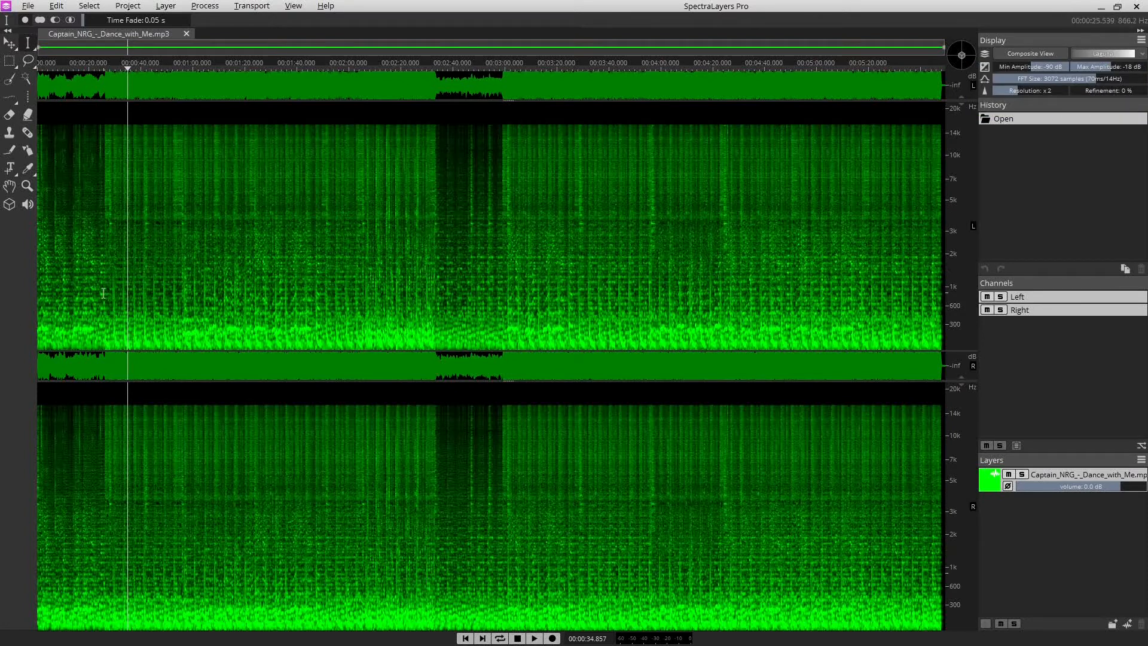
{"action": "mouse_move", "coordinate": [210, 269]}
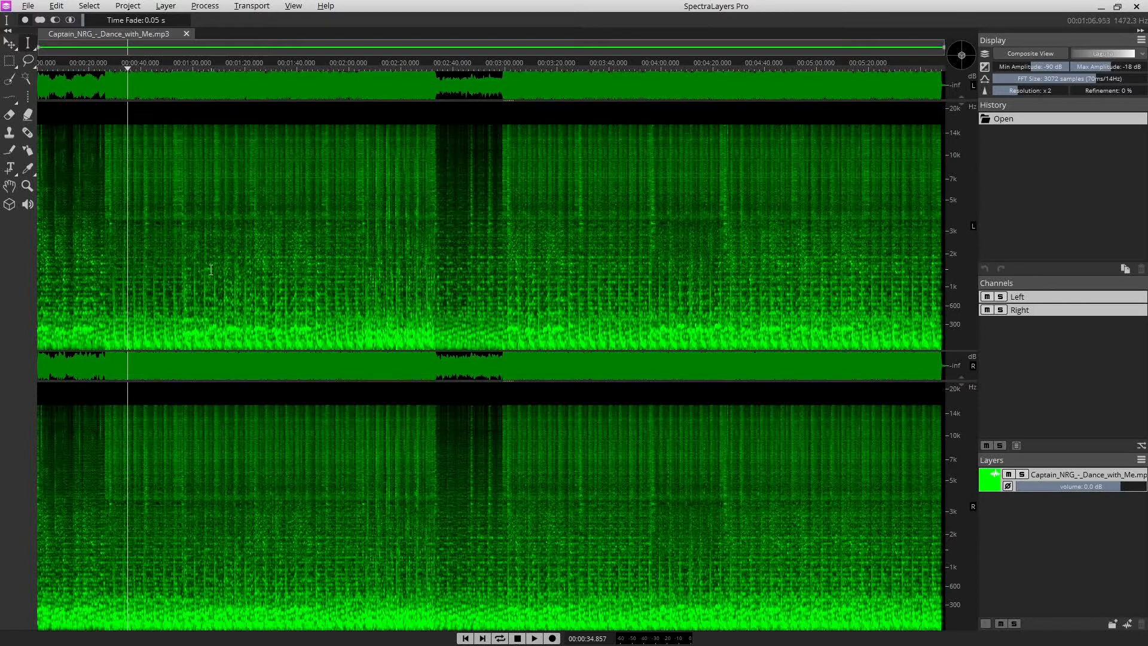
{"action": "mouse_move", "coordinate": [196, 258]}
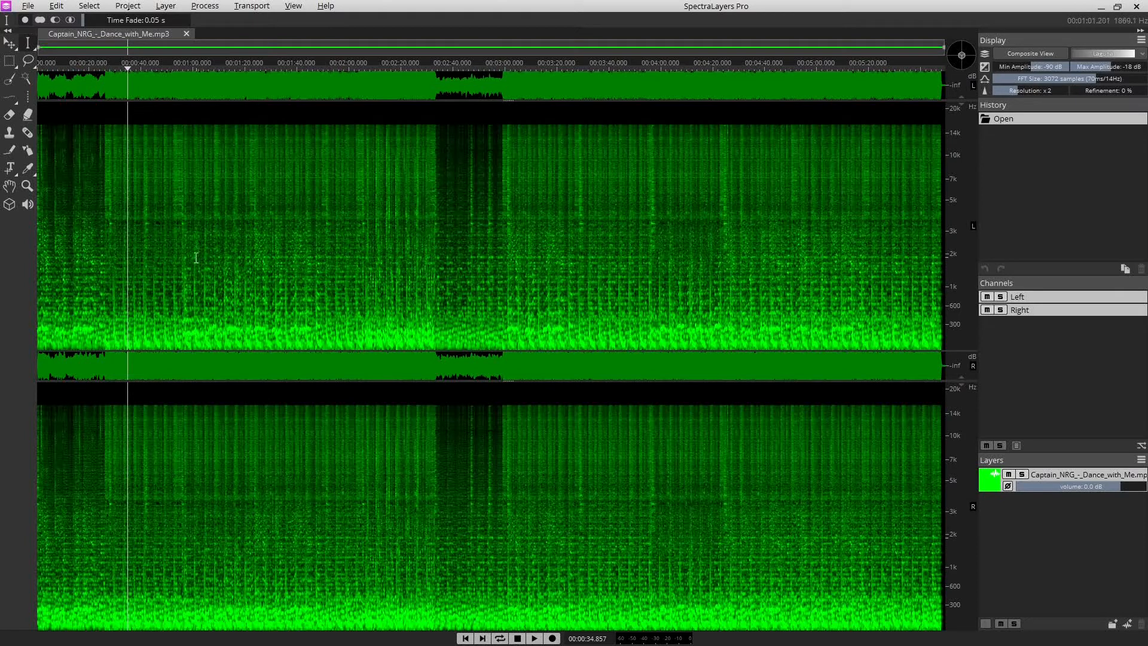
{"action": "mouse_move", "coordinate": [184, 268]}
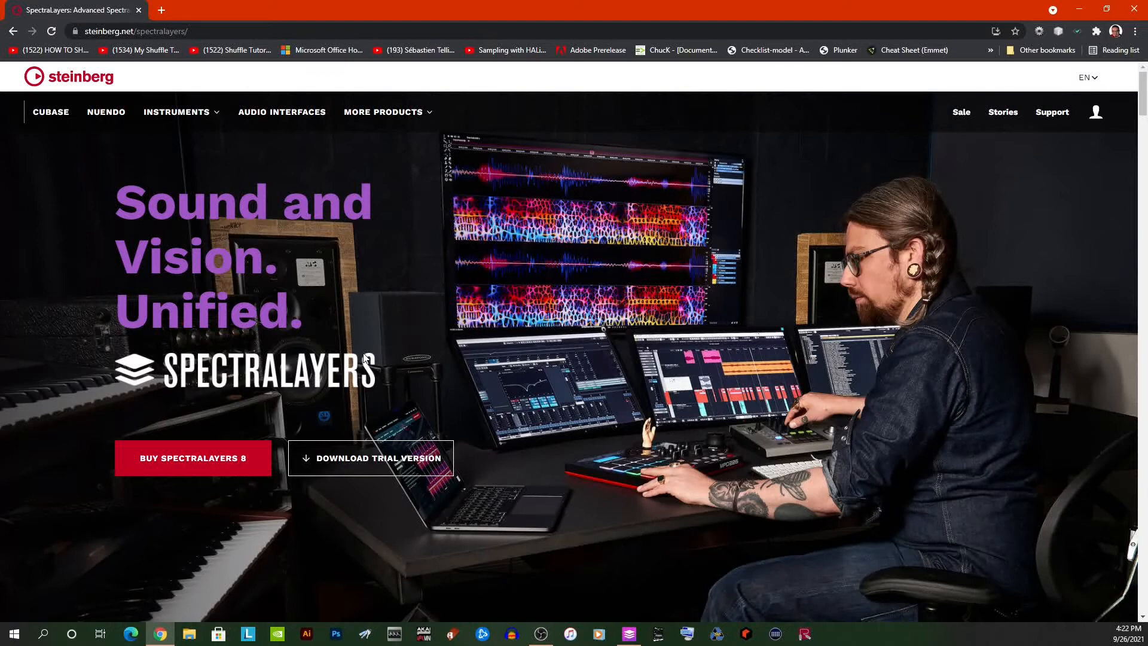
{"action": "mouse_move", "coordinate": [379, 358]}
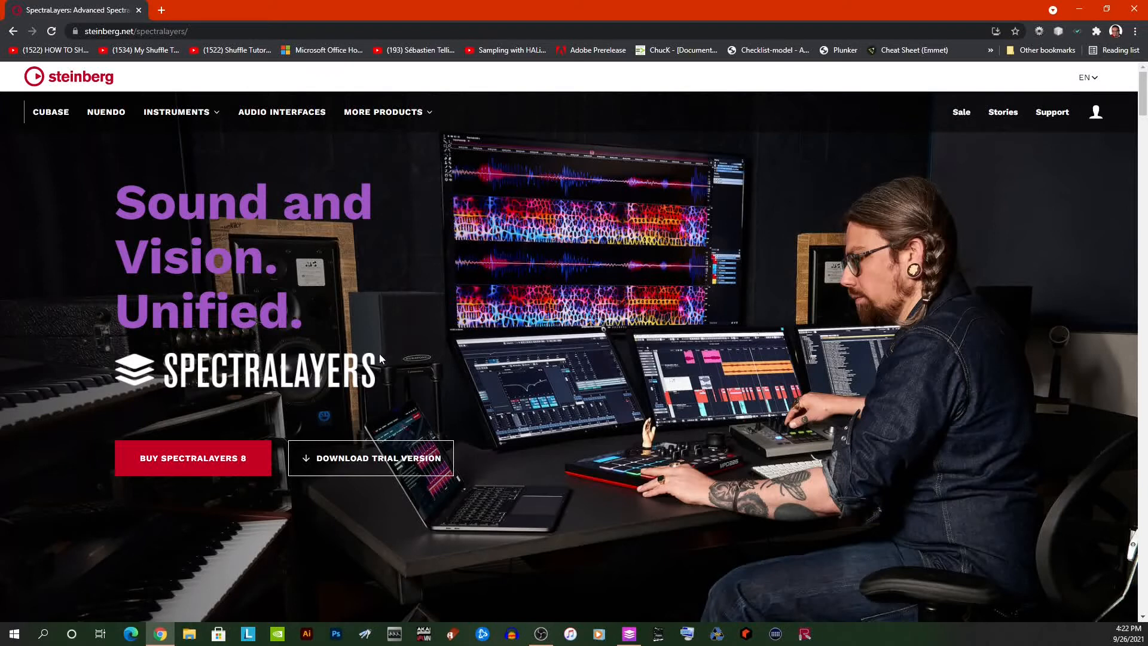
{"action": "mouse_move", "coordinate": [409, 335]}
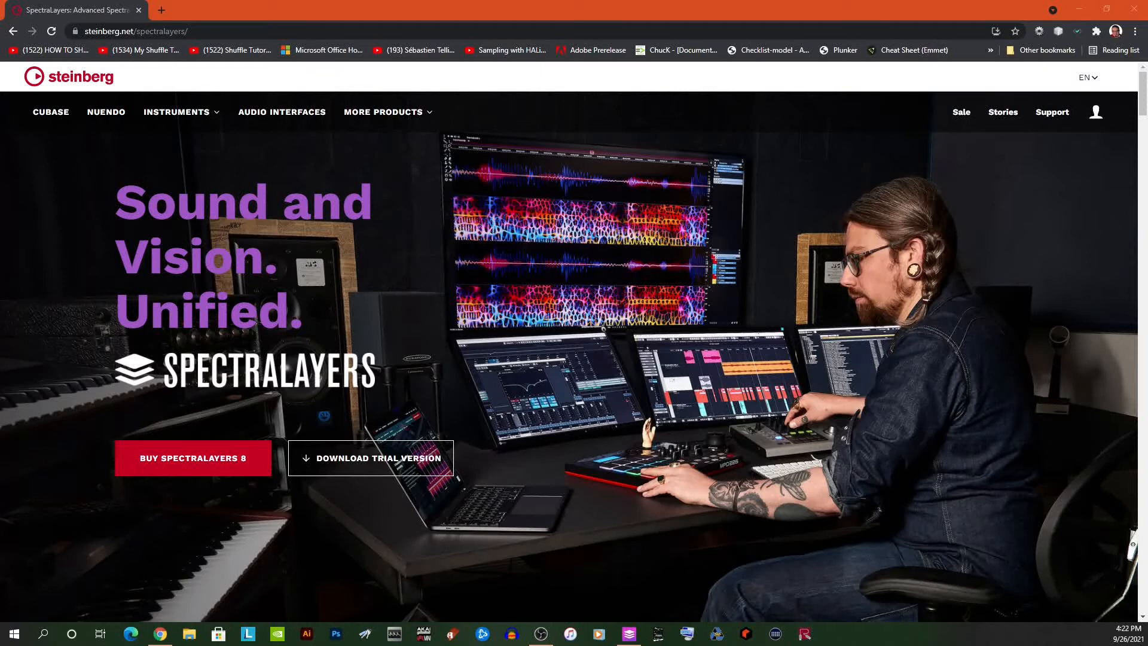
{"action": "mouse_move", "coordinate": [34, 152]}
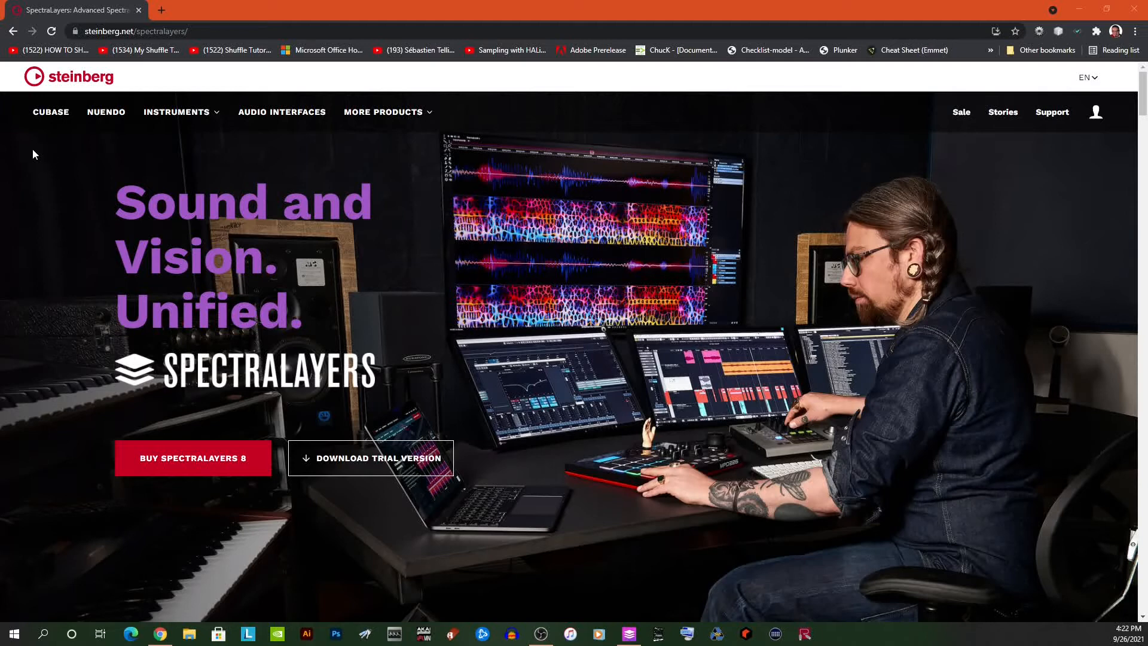
{"action": "mouse_move", "coordinate": [23, 157]}
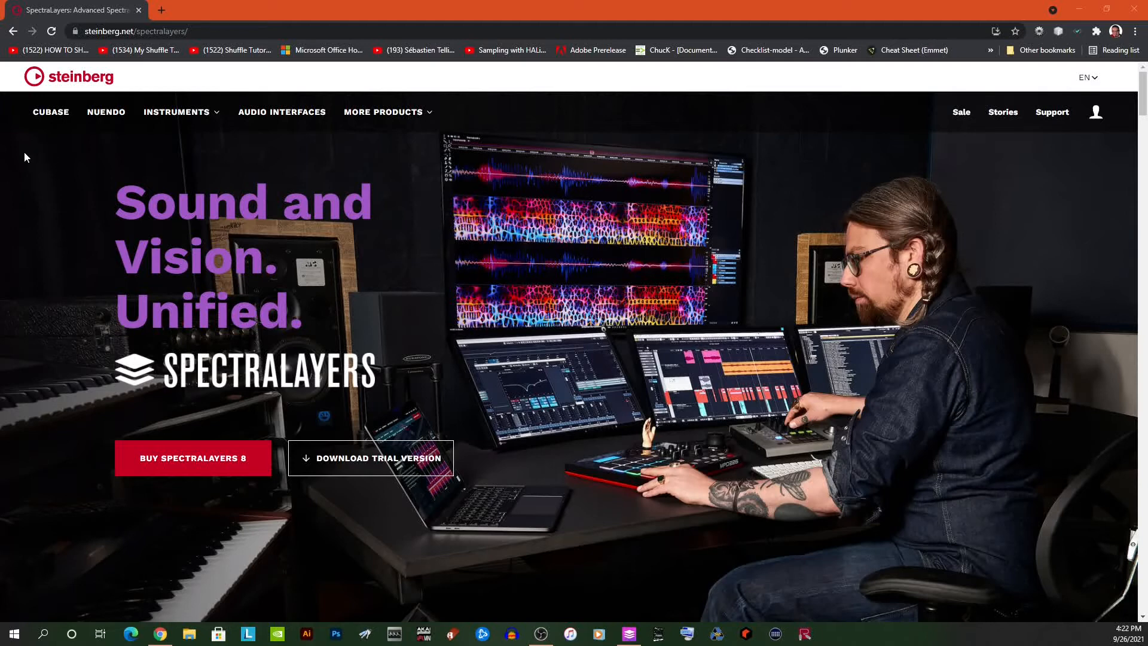
{"action": "mouse_move", "coordinate": [10, 168]}
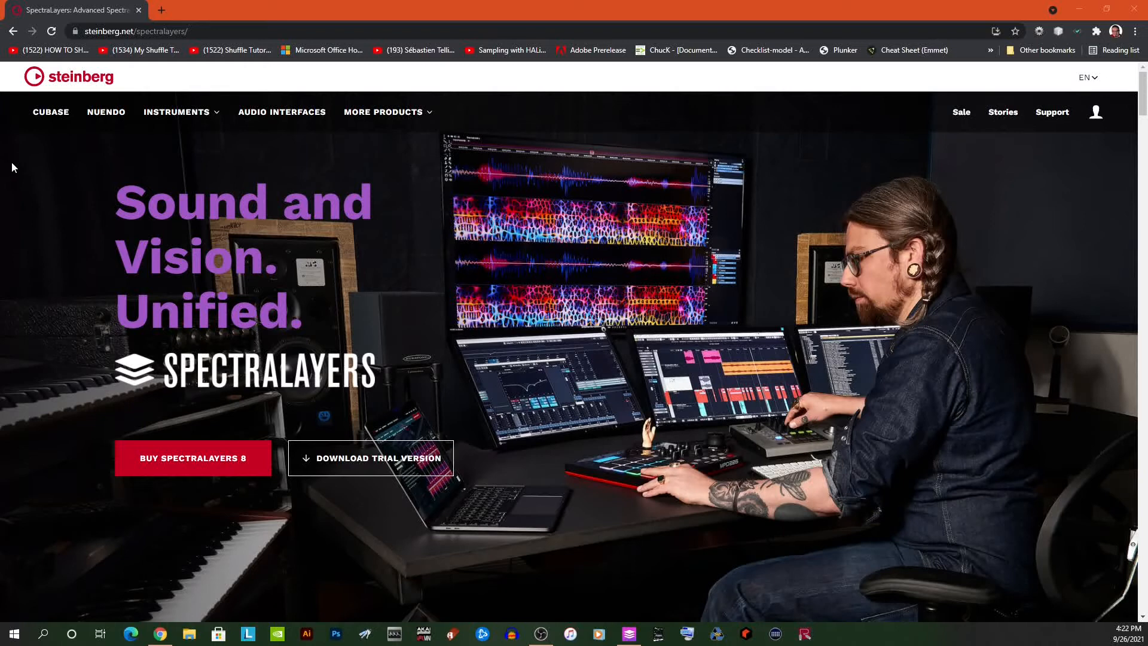
{"action": "mouse_move", "coordinate": [24, 164]}
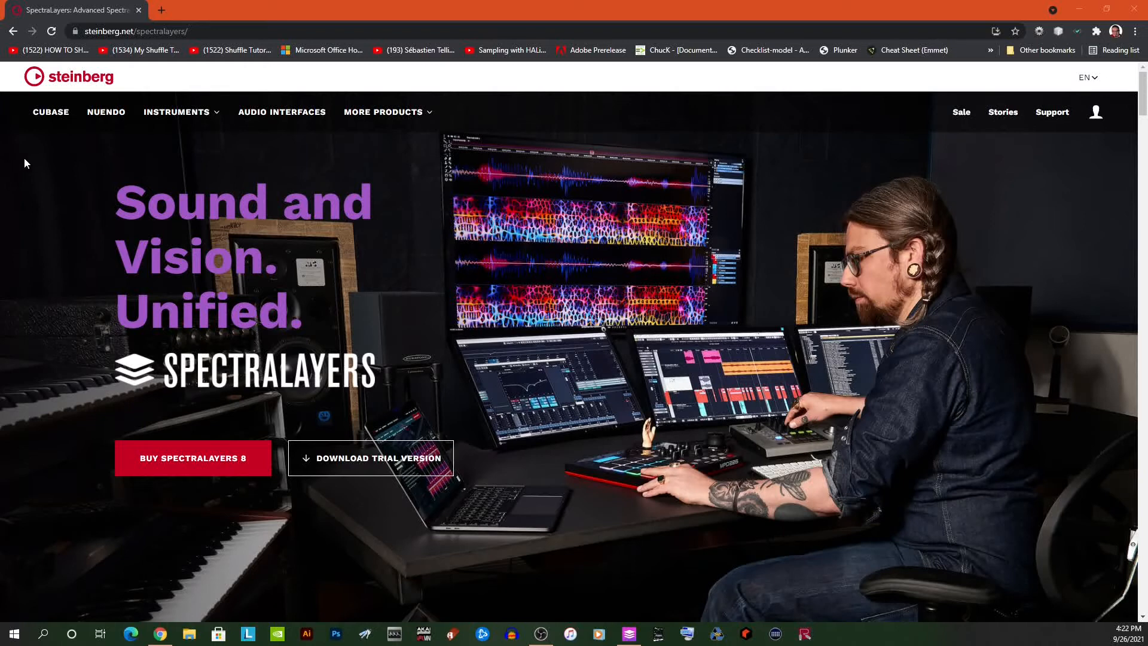
{"action": "mouse_move", "coordinate": [40, 161]}
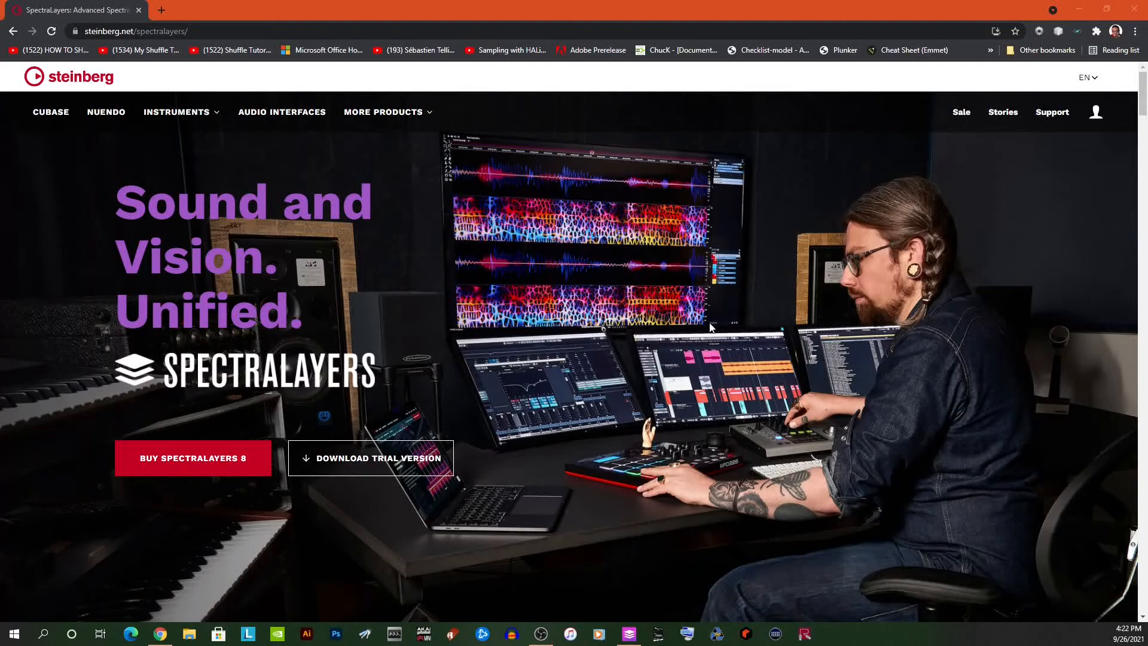
{"action": "mouse_move", "coordinate": [913, 24]}
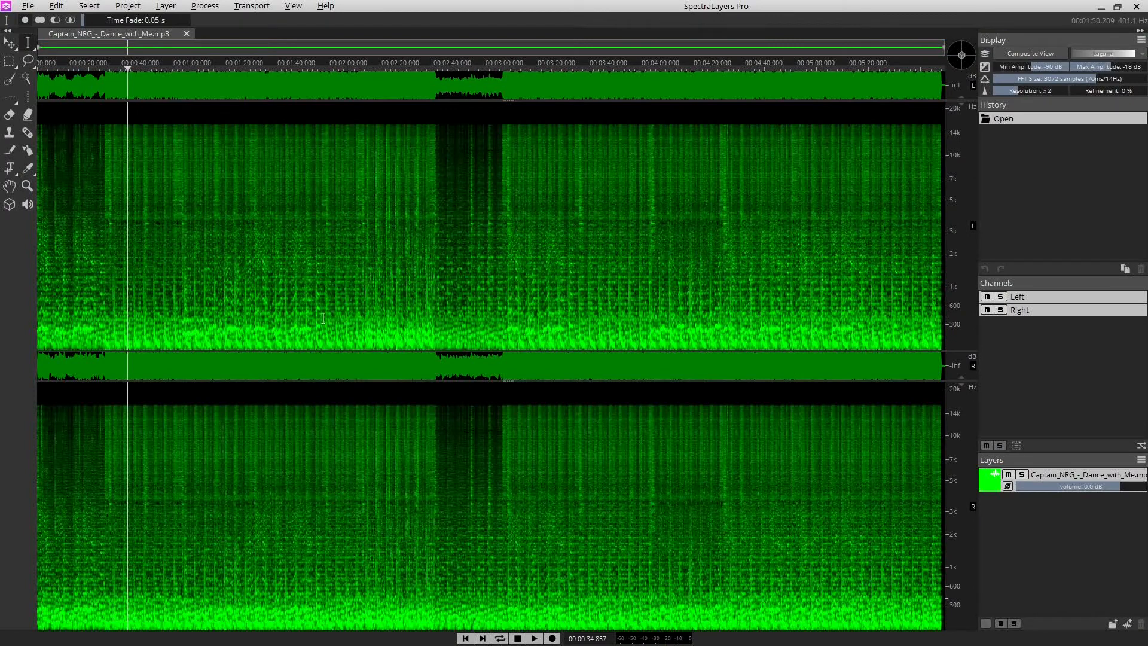
{"action": "mouse_move", "coordinate": [335, 314]}
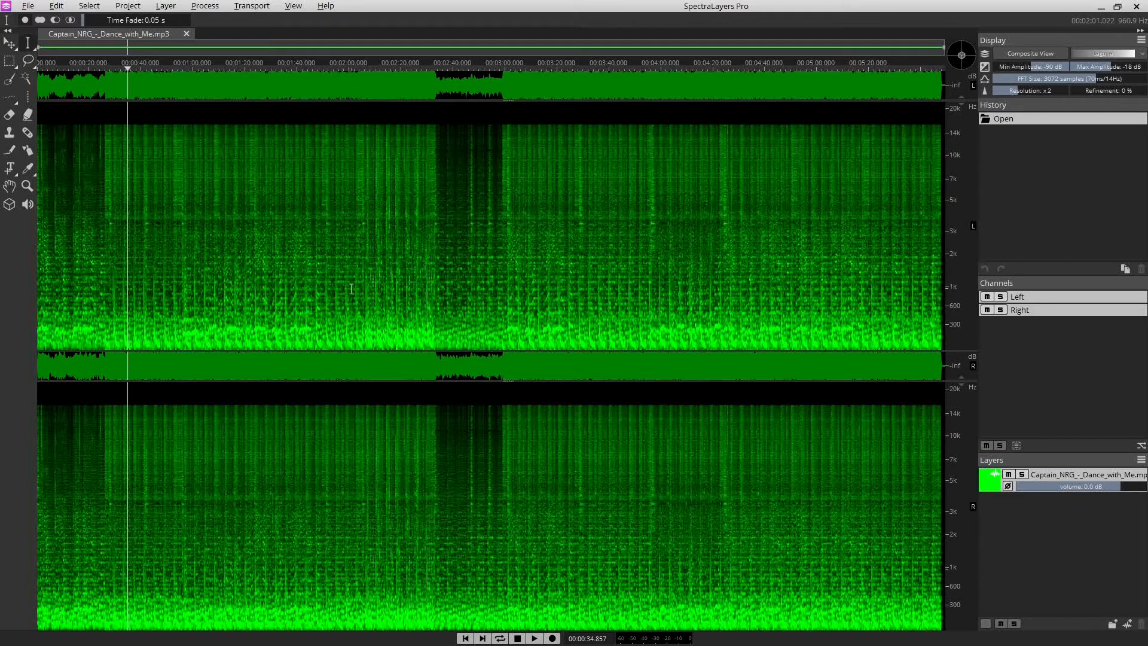
{"action": "mouse_move", "coordinate": [412, 311]}
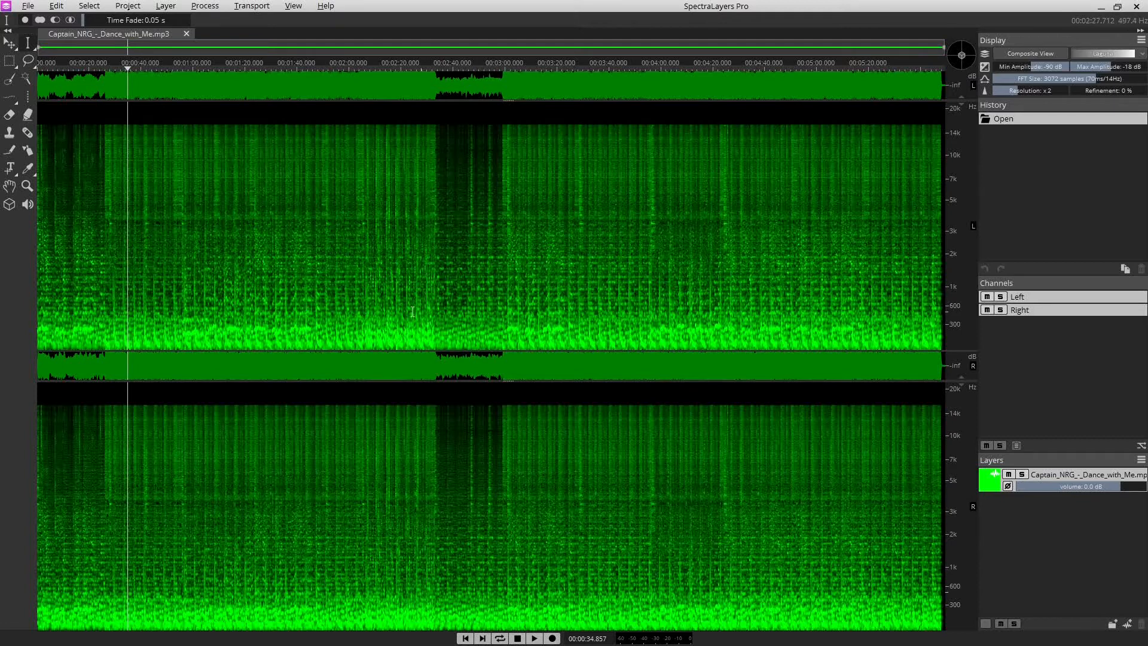
{"action": "mouse_move", "coordinate": [555, 256]}
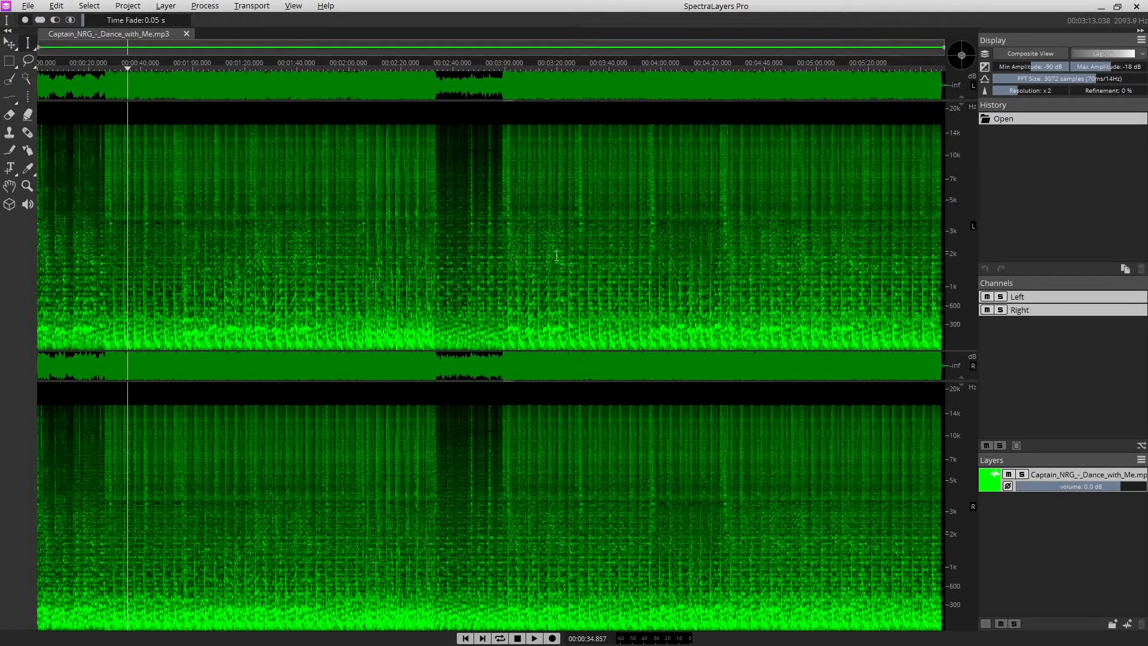
{"action": "mouse_move", "coordinate": [175, 286]}
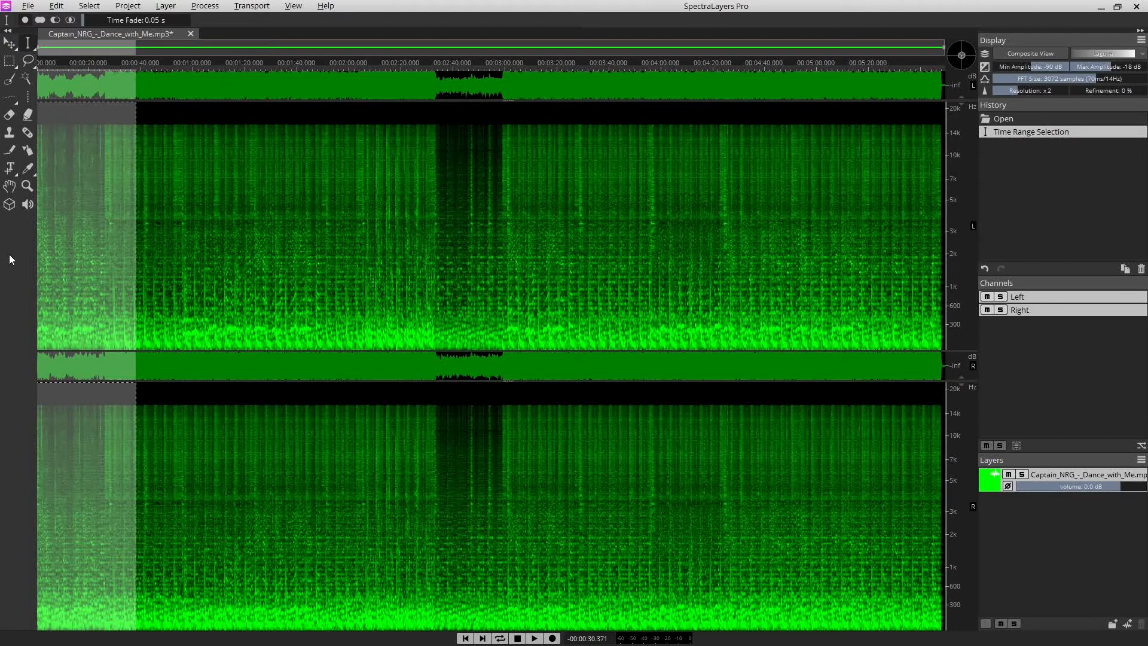
{"action": "mouse_move", "coordinate": [190, 244]}
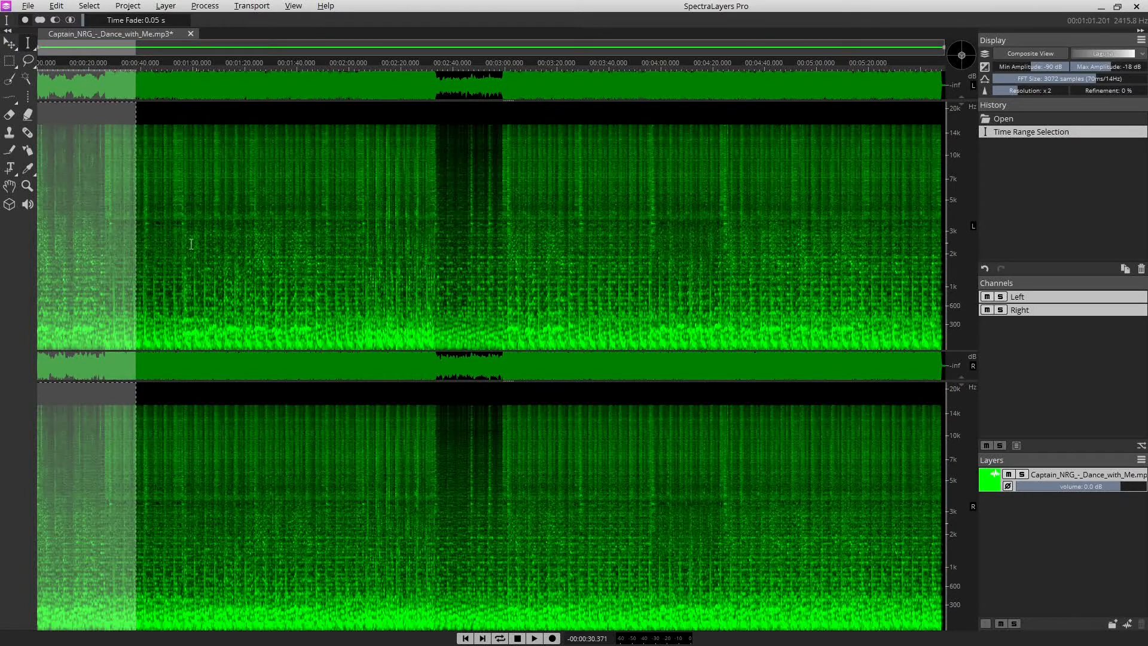
{"action": "mouse_move", "coordinate": [106, 260]}
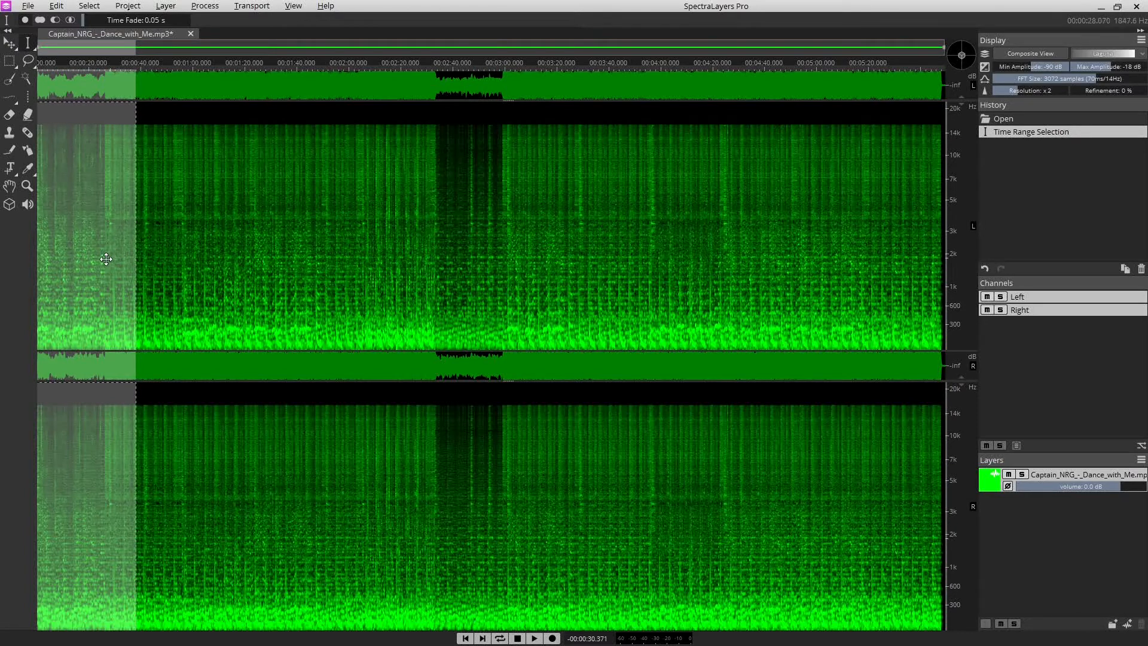
Play back the selected opening section of the song, then stop playback.
{"action": "left_click", "coordinate": [533, 638]}
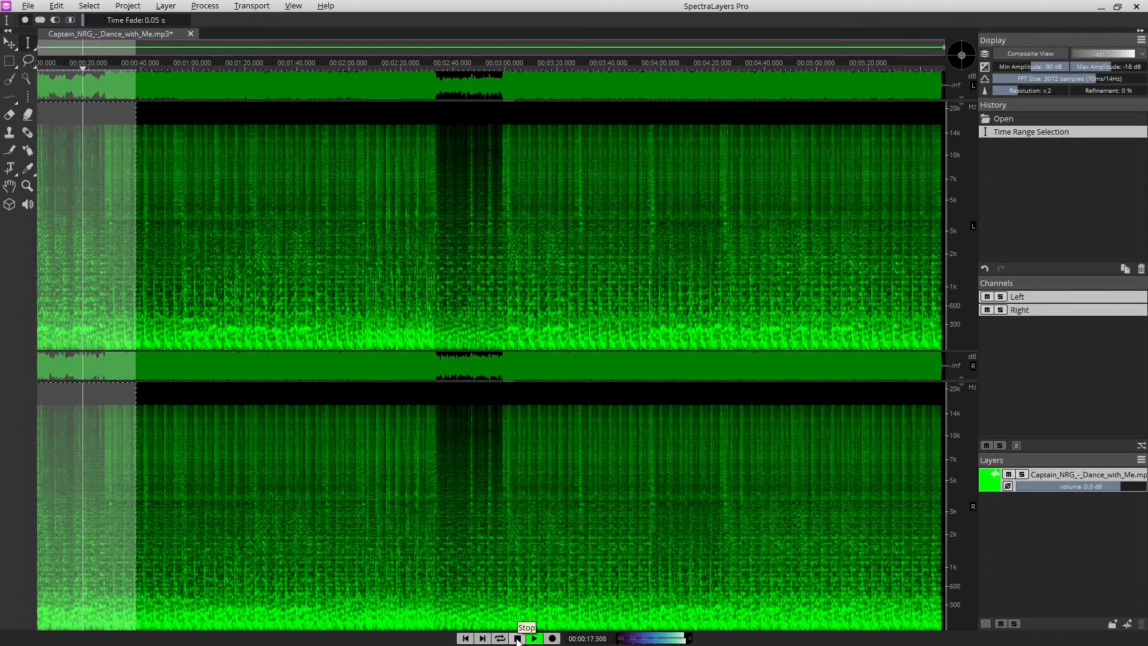
{"action": "left_click", "coordinate": [517, 637]}
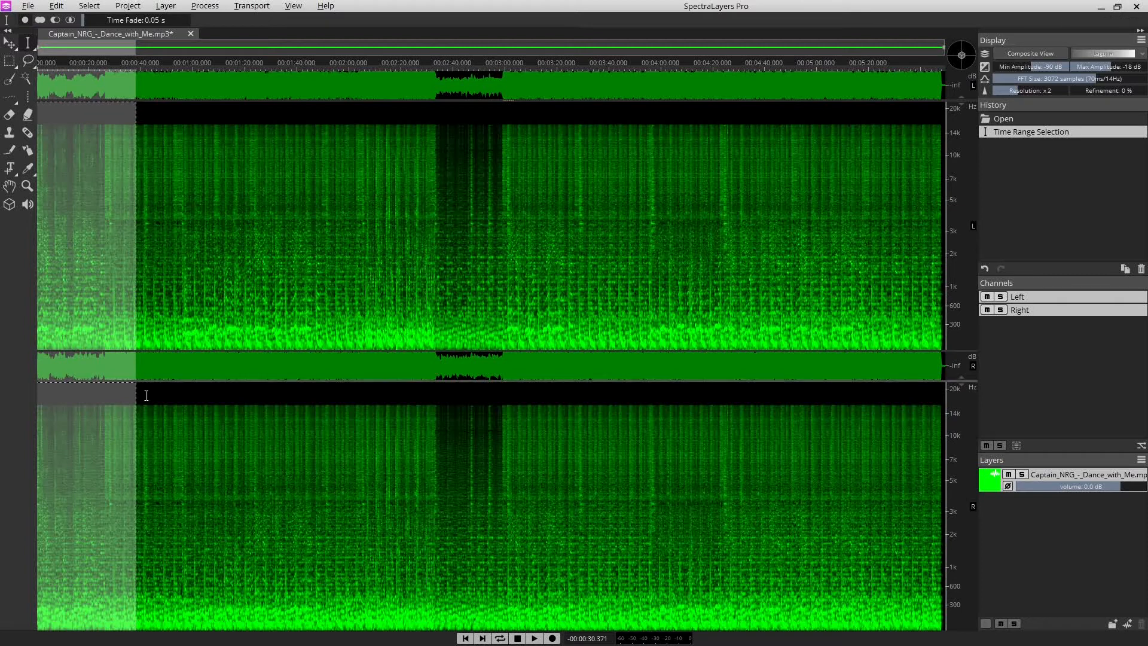
{"action": "mouse_move", "coordinate": [462, 314]}
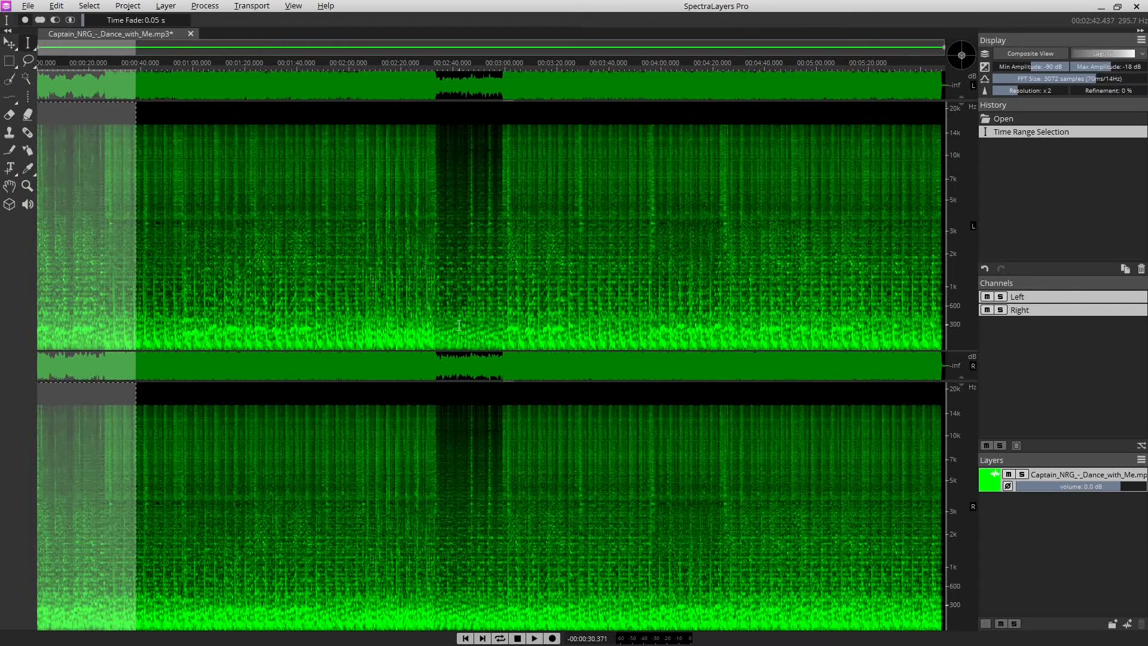
{"action": "mouse_move", "coordinate": [428, 307]}
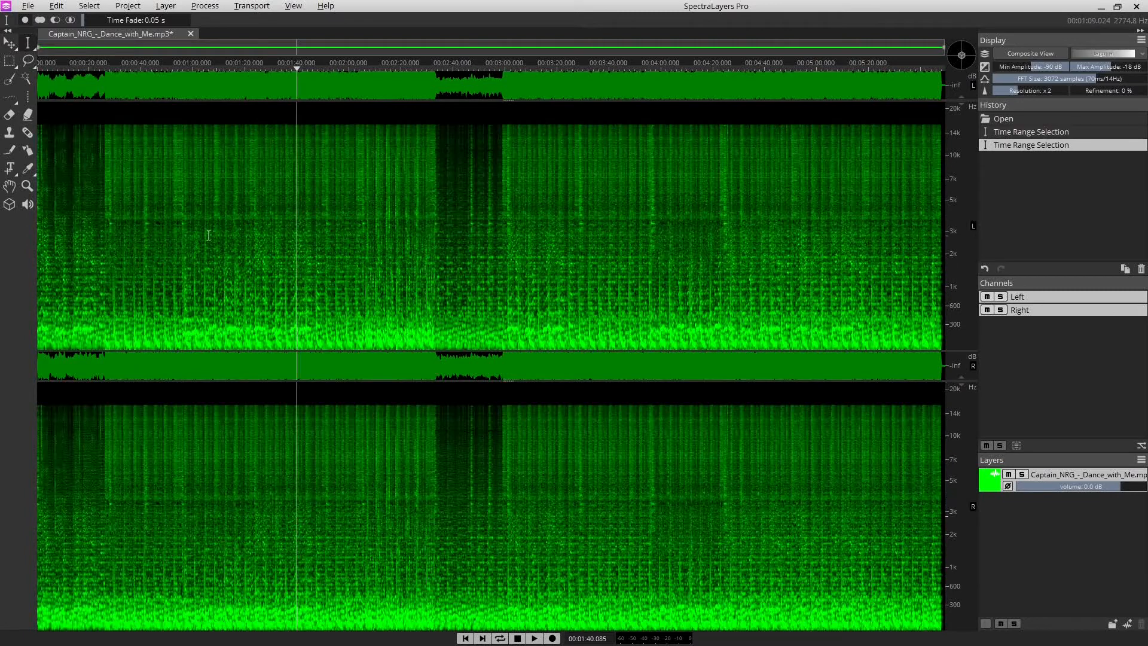
Mark a time range from about 0:20 to 2:00 across both channels, then extend it to the whole song.
{"action": "left_click_drag", "start_coordinate": [97, 234], "coordinate": [345, 235]}
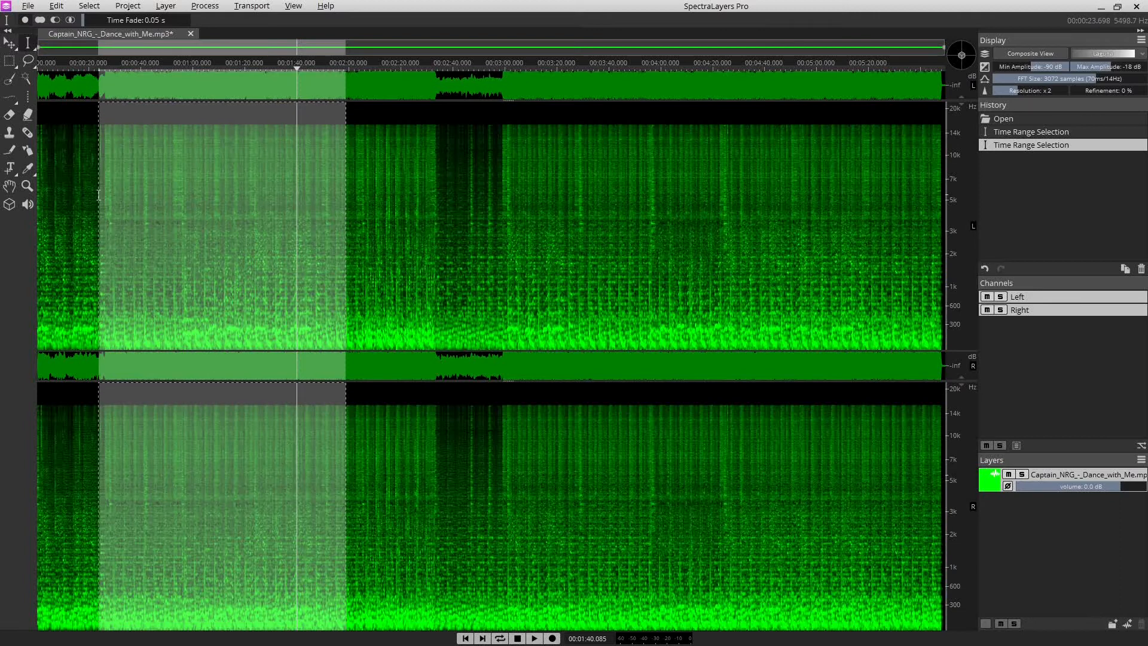
{"action": "left_click", "coordinate": [424, 214]}
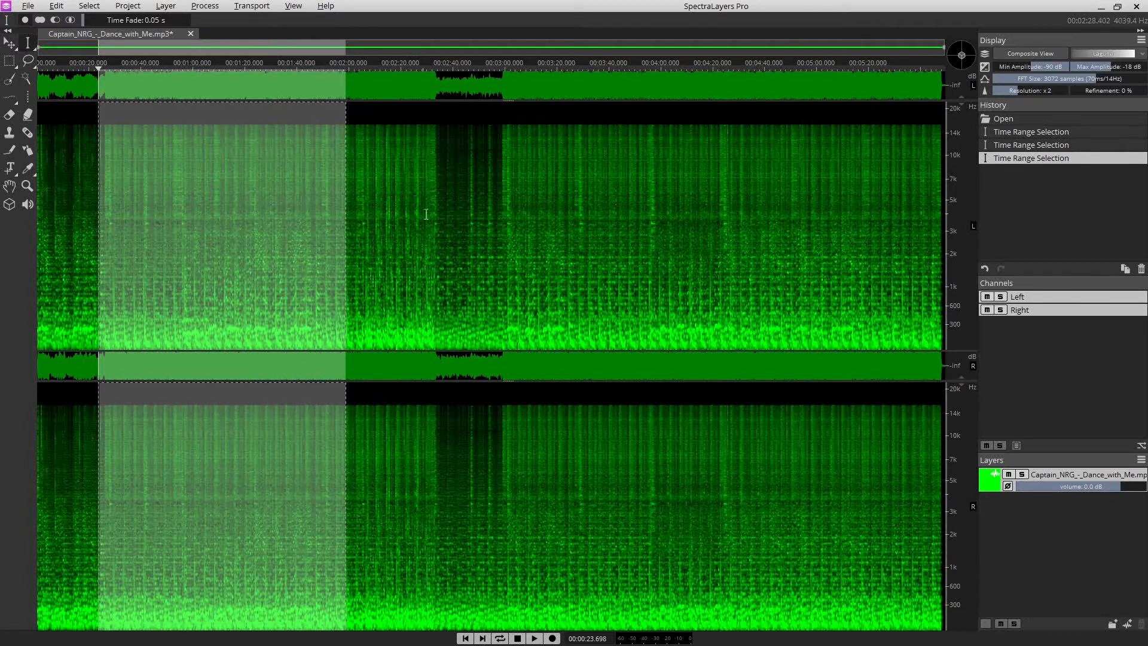
{"action": "left_click", "coordinate": [369, 370]}
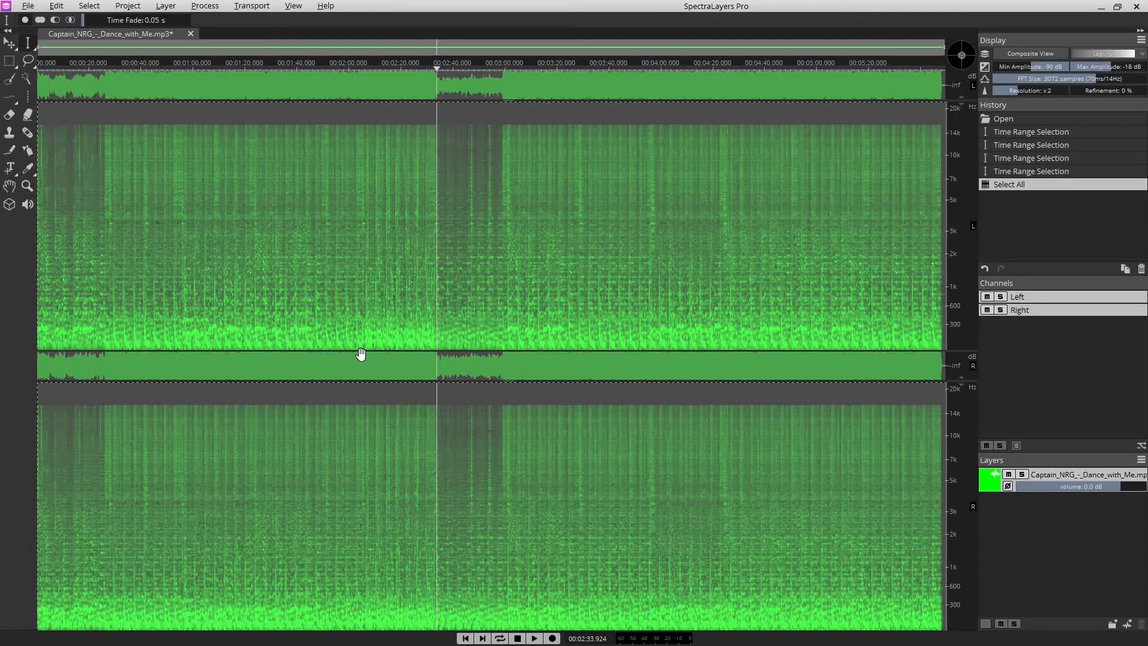
{"action": "mouse_move", "coordinate": [542, 226]}
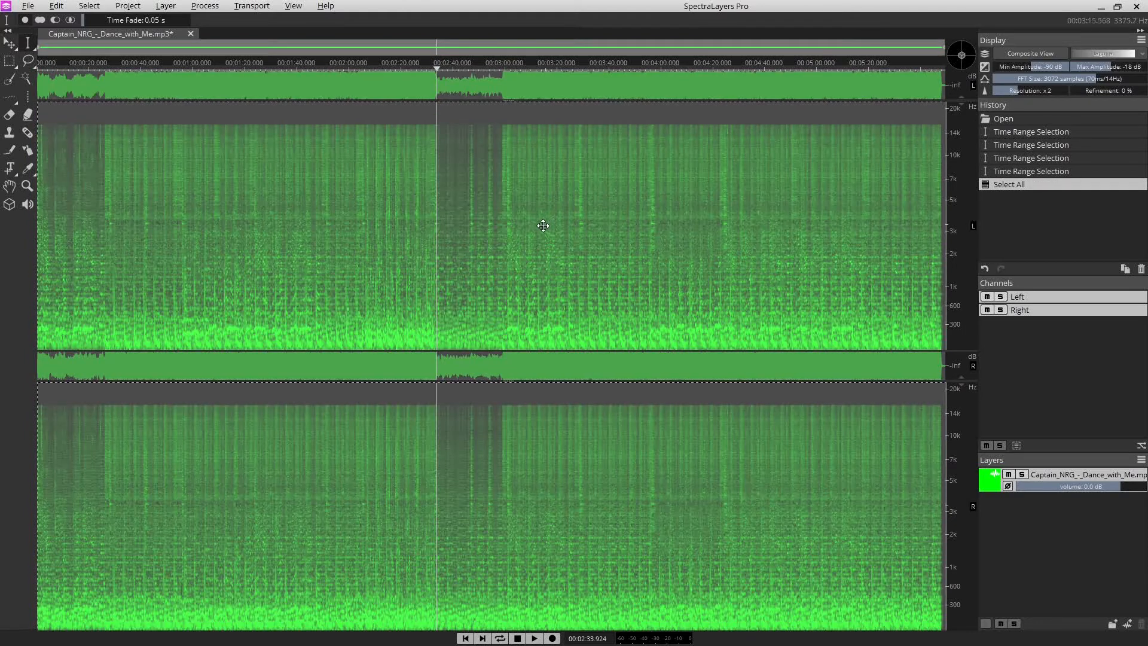
{"action": "mouse_move", "coordinate": [441, 123]}
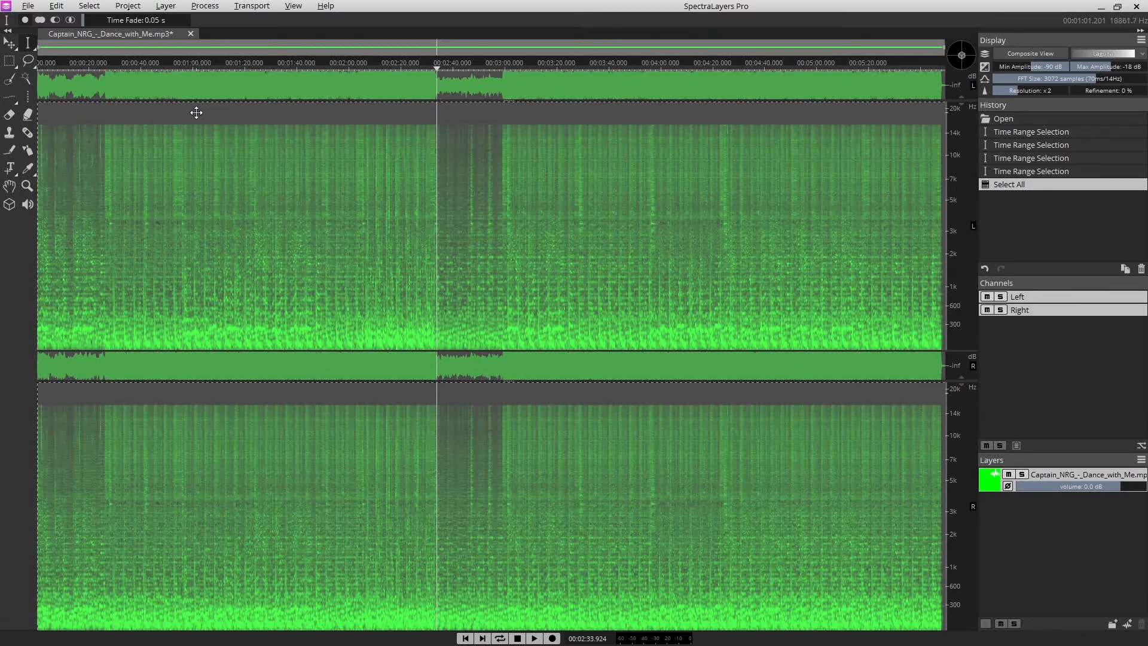
{"action": "mouse_move", "coordinate": [145, 87]}
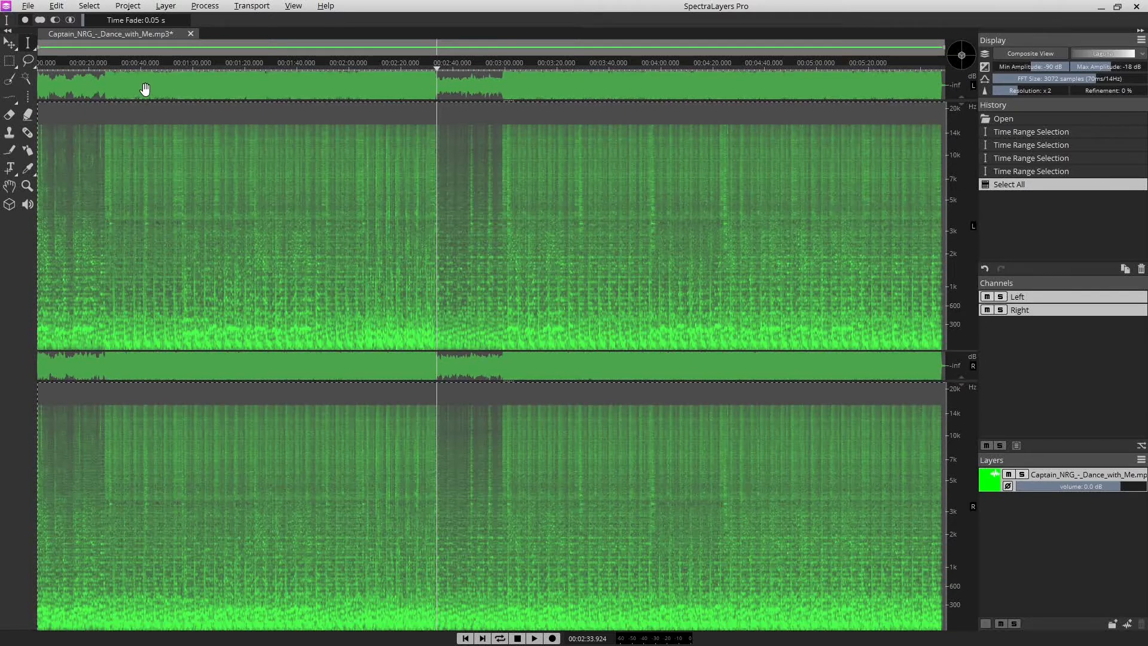
{"action": "mouse_move", "coordinate": [165, 6]}
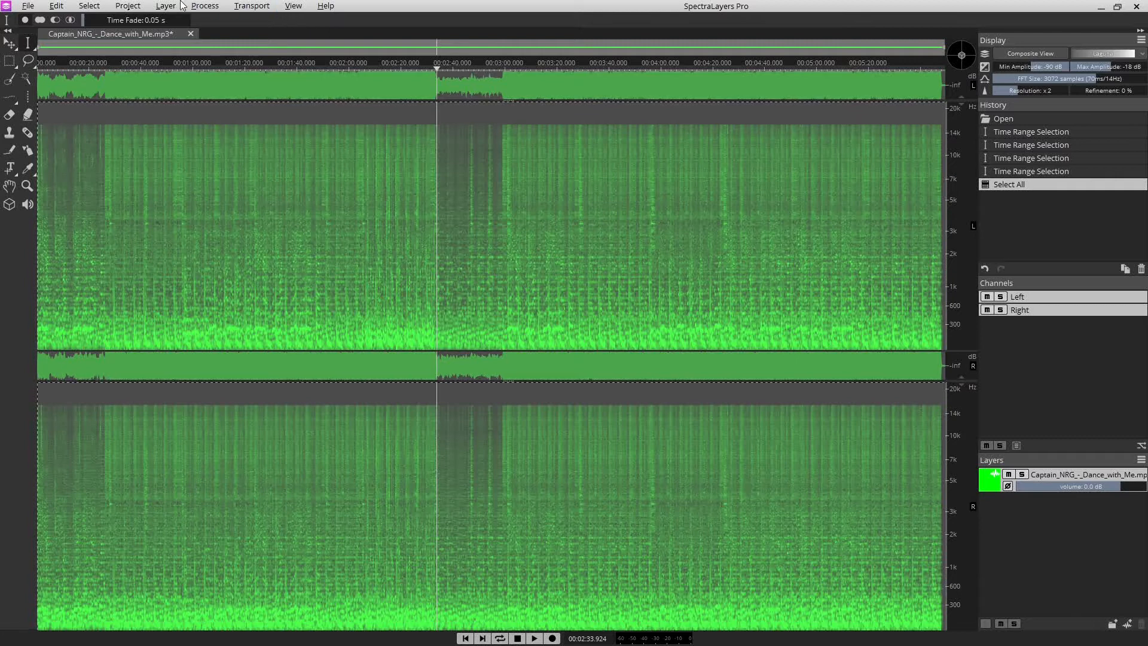
Browse the Process and Layer menus and bring up the Unmix Stems dialog.
{"action": "left_click", "coordinate": [204, 5]}
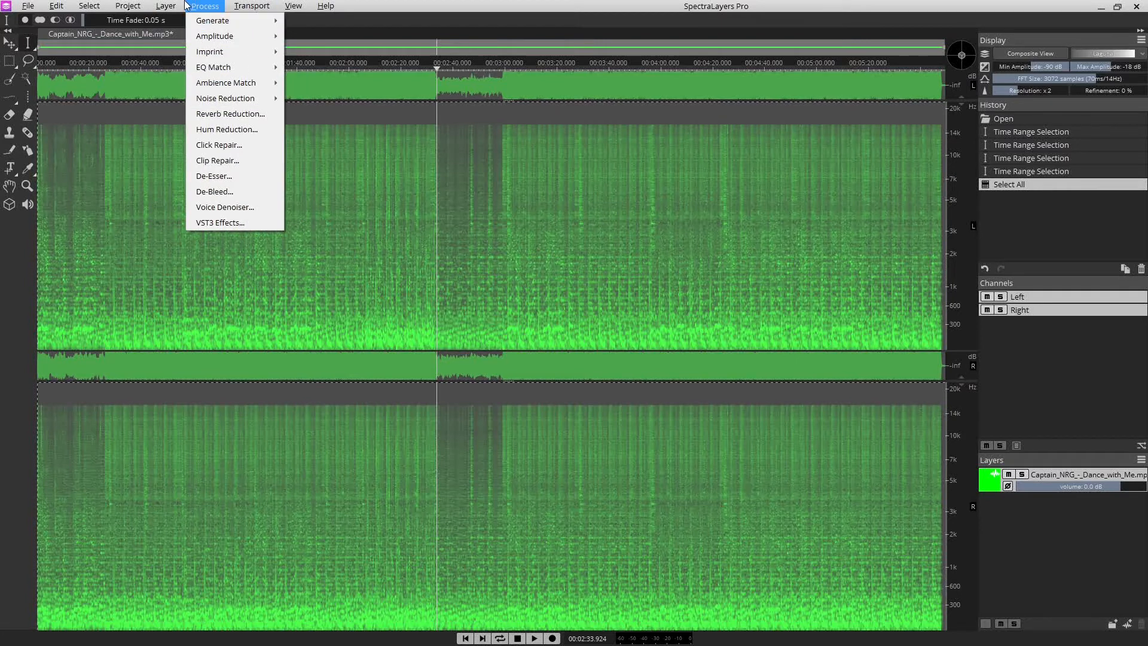
{"action": "left_click", "coordinate": [165, 4]}
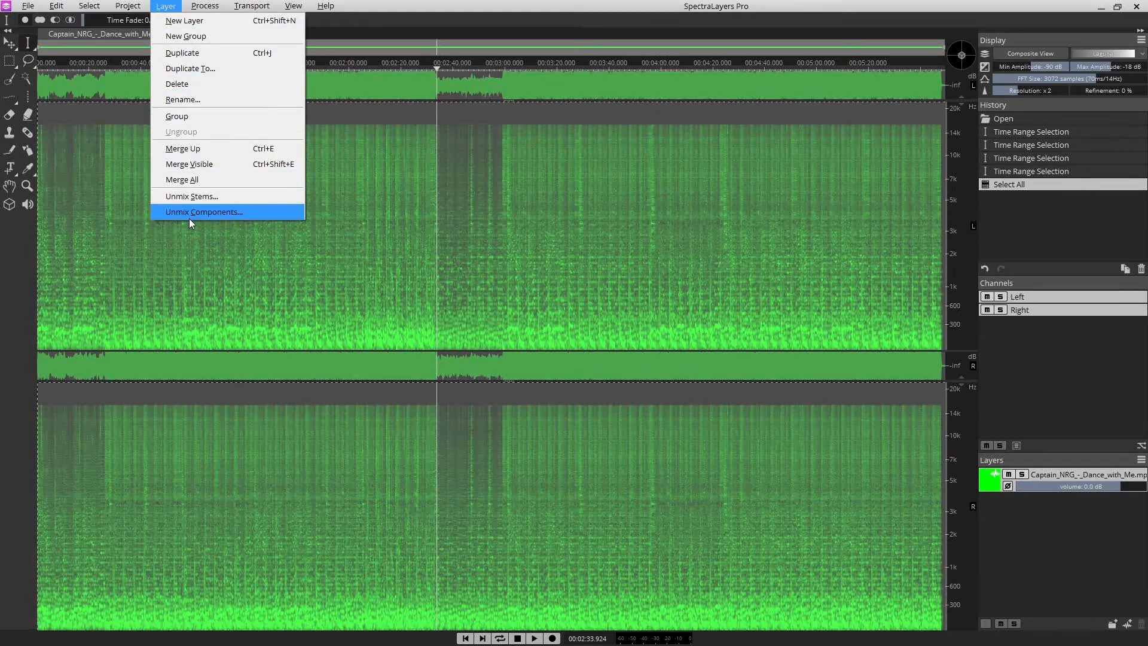
{"action": "mouse_move", "coordinate": [191, 195]}
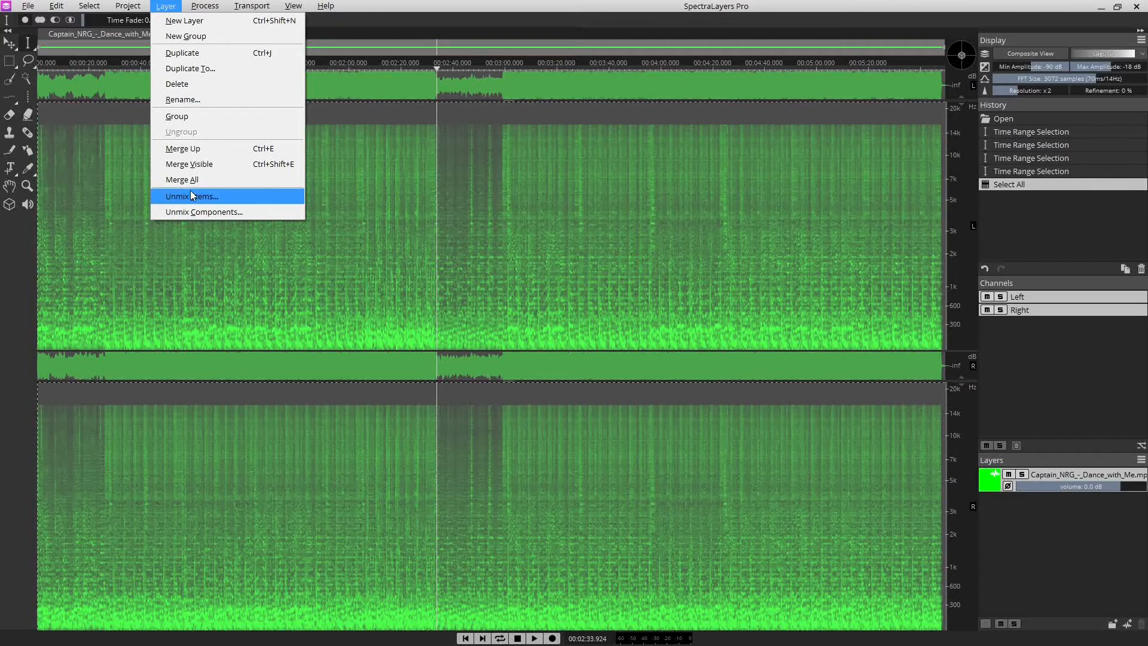
{"action": "left_click", "coordinate": [194, 195]}
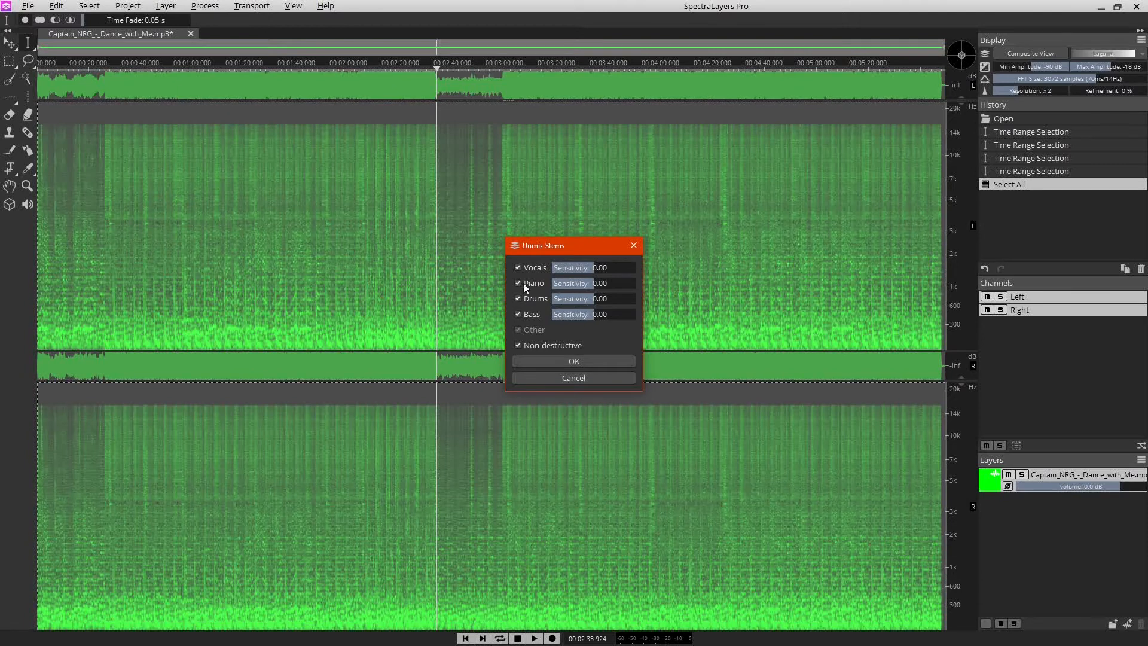
{"action": "mouse_move", "coordinate": [550, 295]}
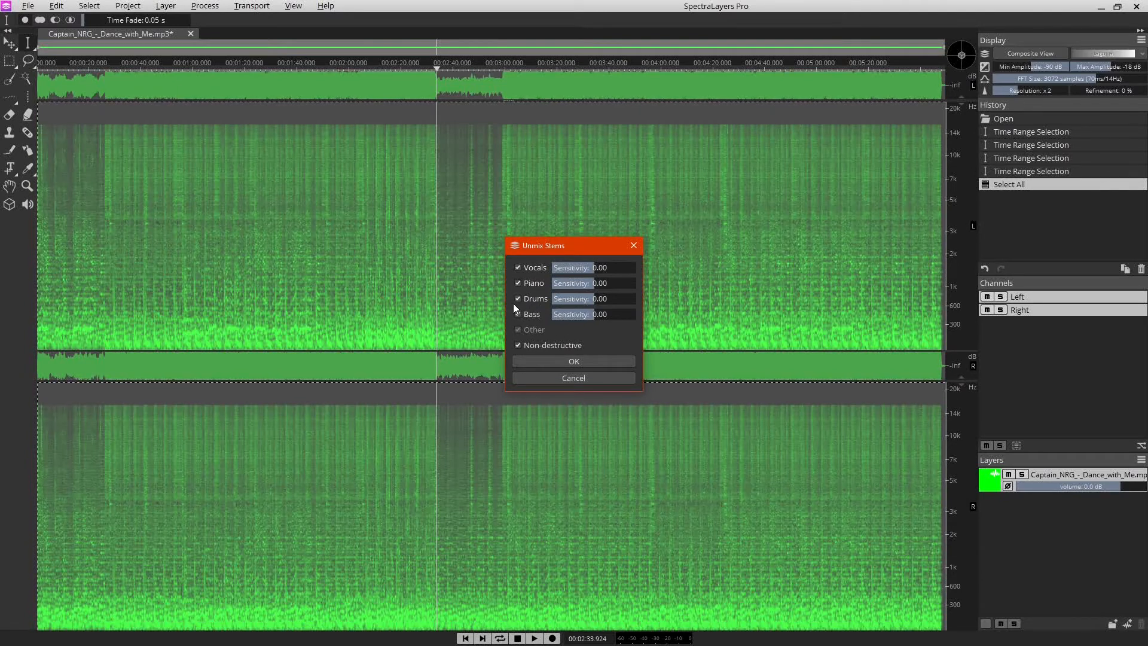
Leave only Vocals ticked in Unmix Stems, folding Piano, Drums and Bass into the combined stem.
{"action": "left_click", "coordinate": [518, 314]}
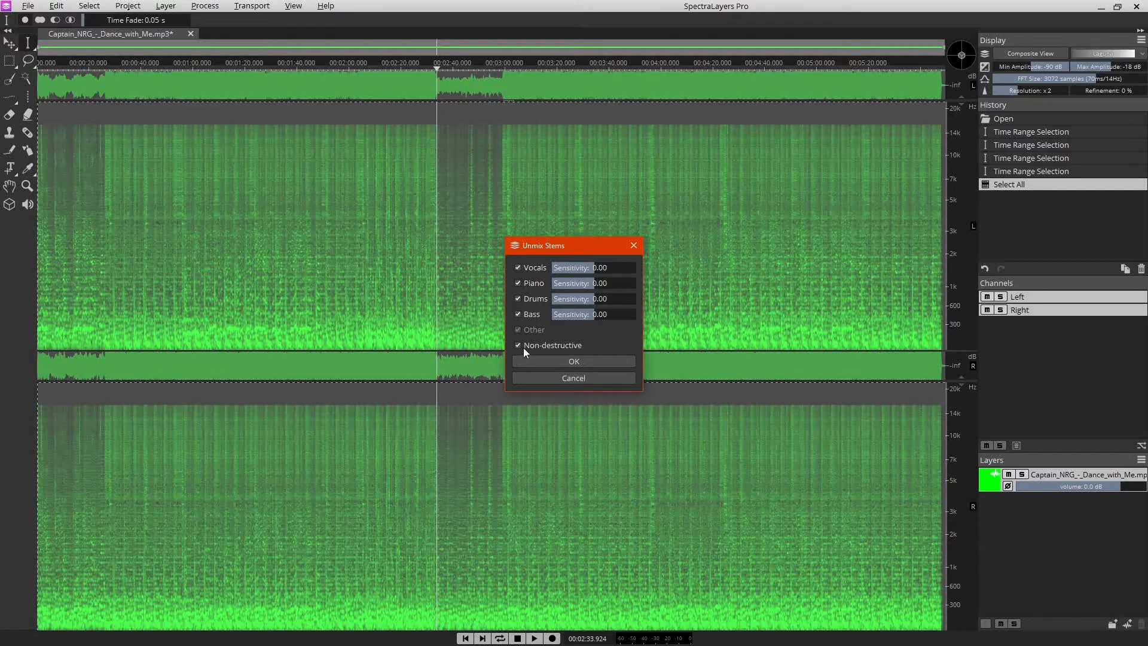
{"action": "left_click", "coordinate": [518, 345]}
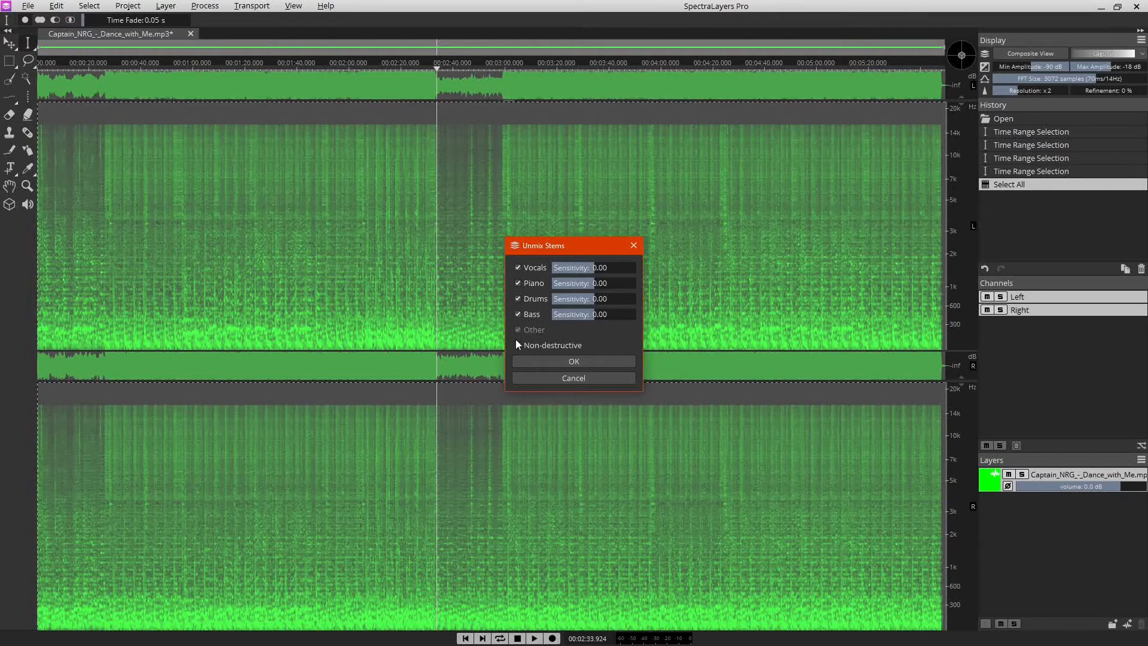
{"action": "left_click", "coordinate": [518, 344]}
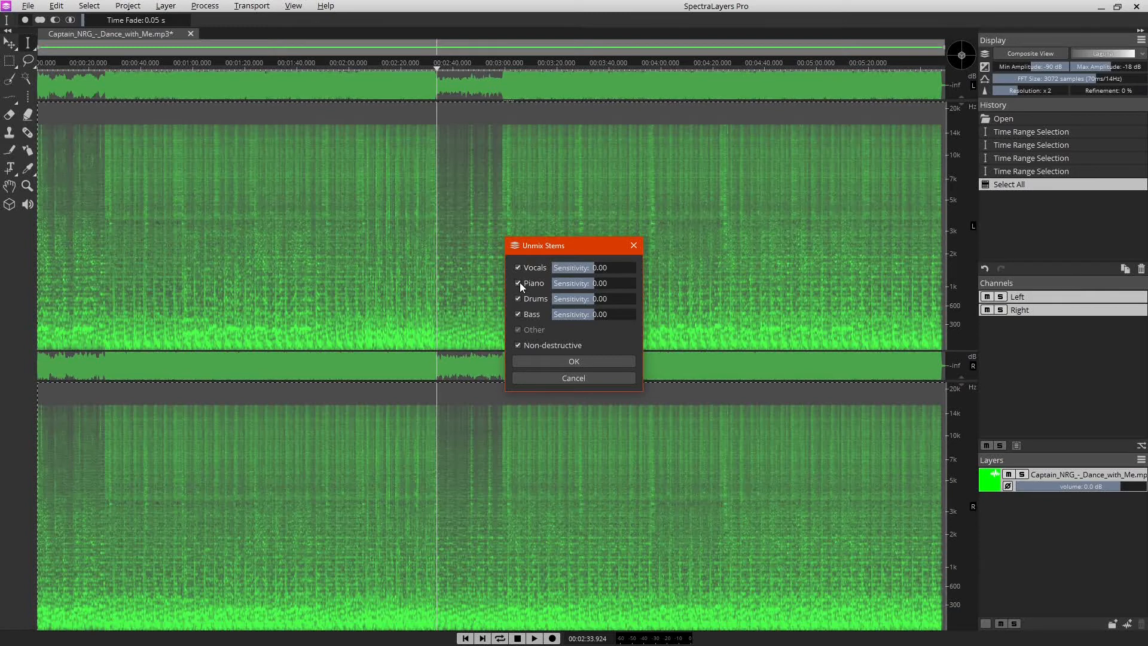
{"action": "left_click", "coordinate": [518, 284]}
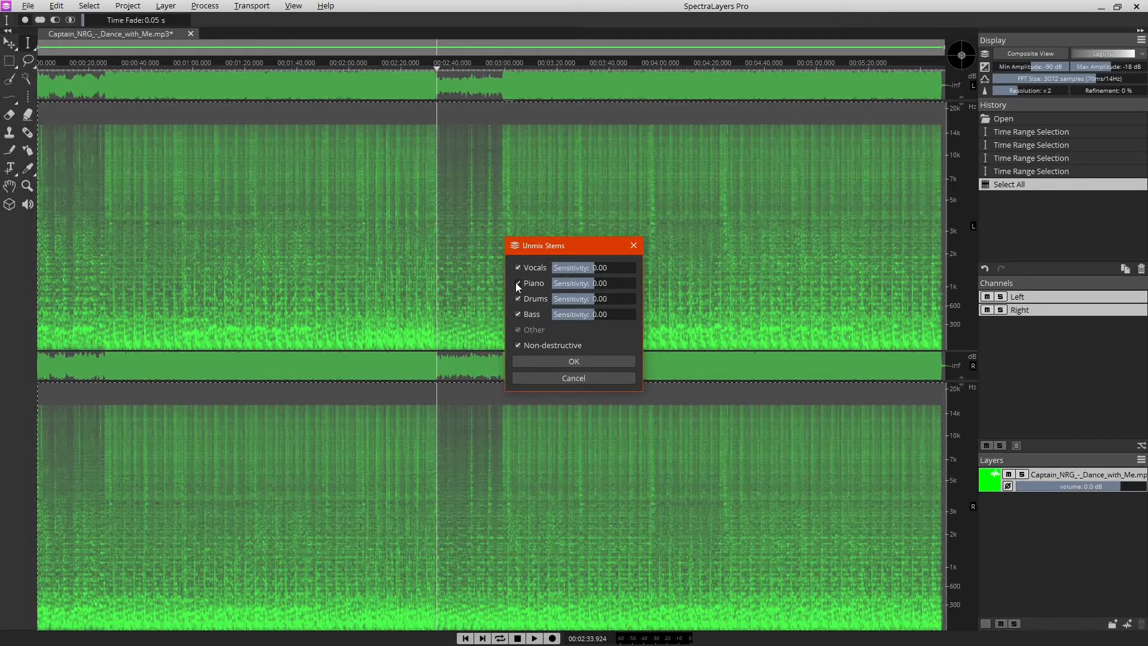
{"action": "left_click", "coordinate": [518, 283]}
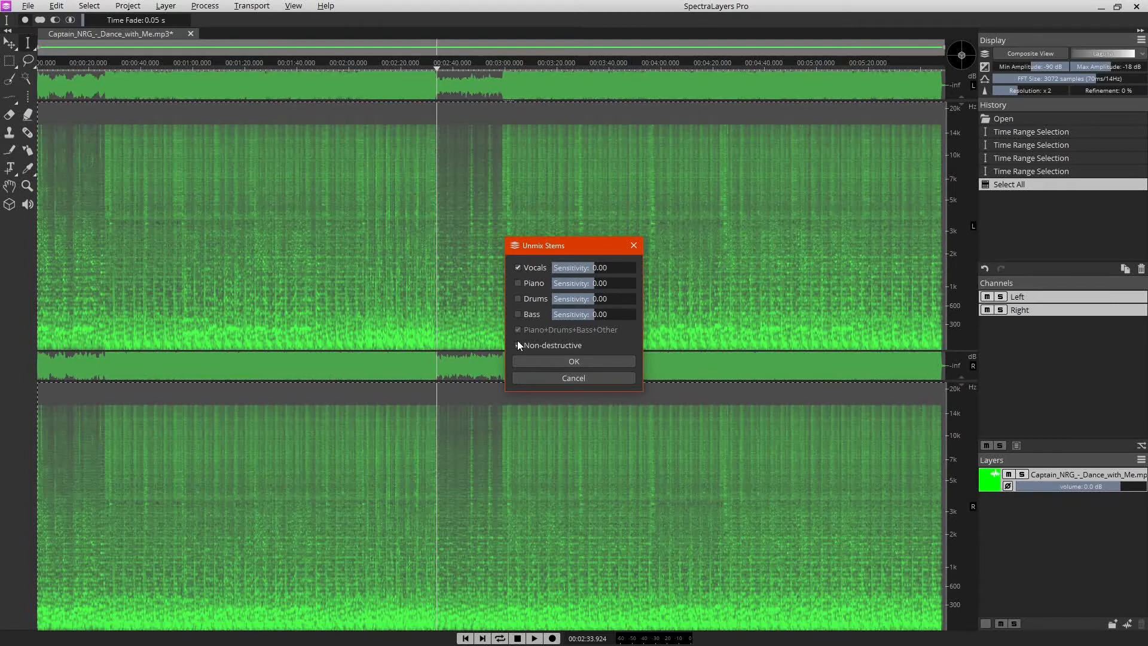
{"action": "left_click", "coordinate": [518, 344]}
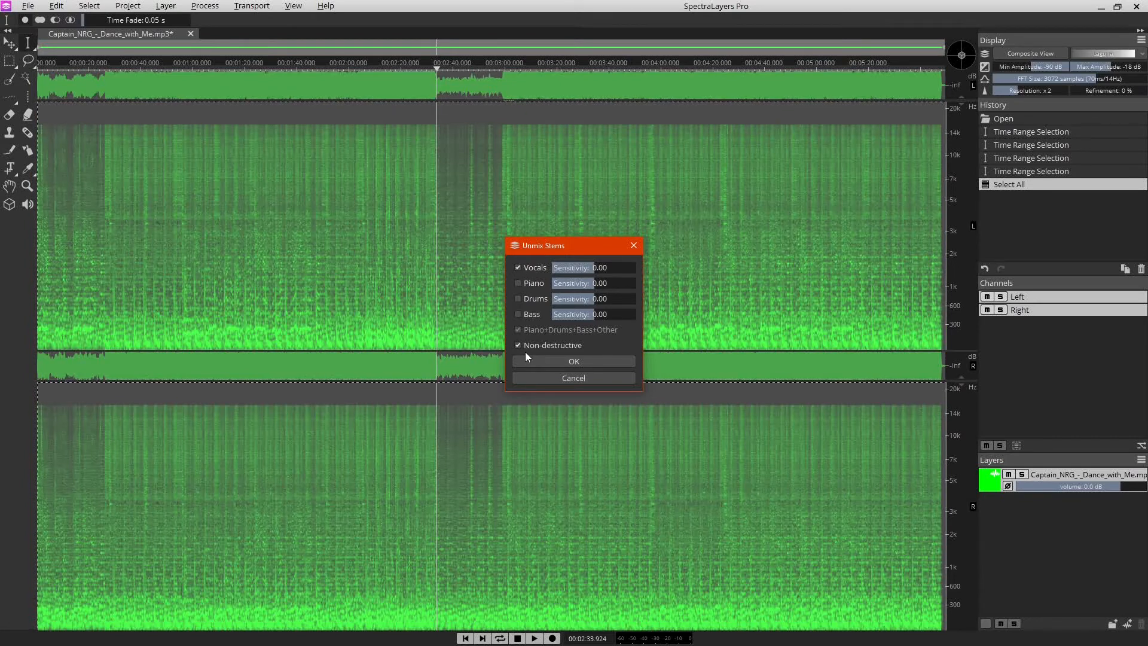
{"action": "mouse_move", "coordinate": [571, 249]}
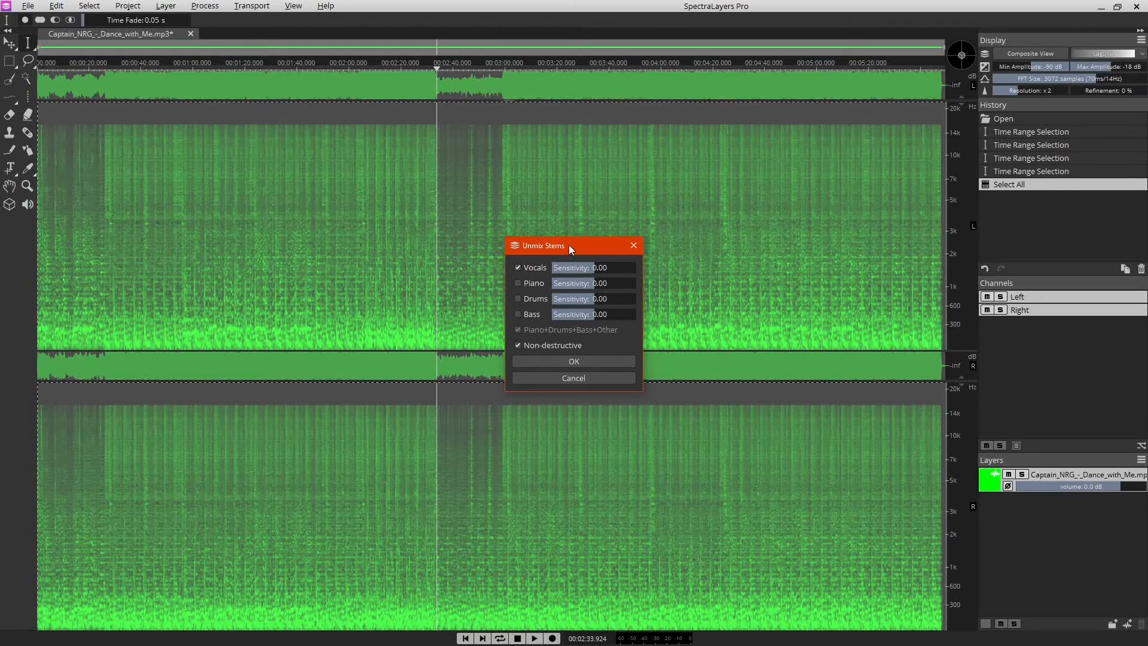
{"action": "mouse_move", "coordinate": [530, 279]}
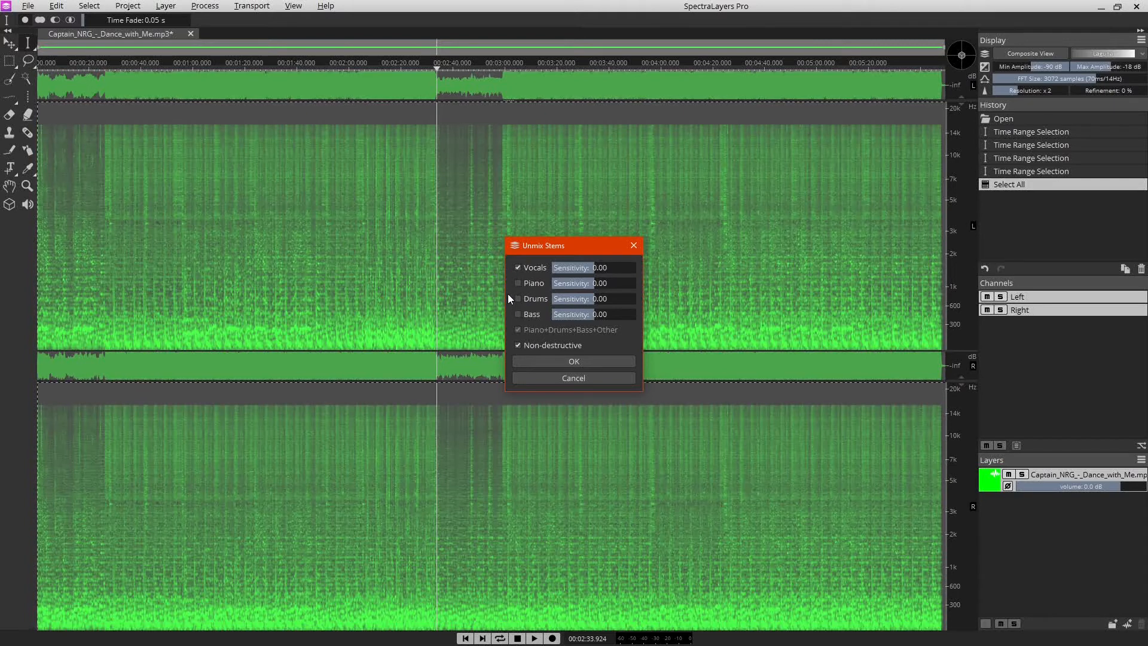
{"action": "left_click", "coordinate": [518, 299]}
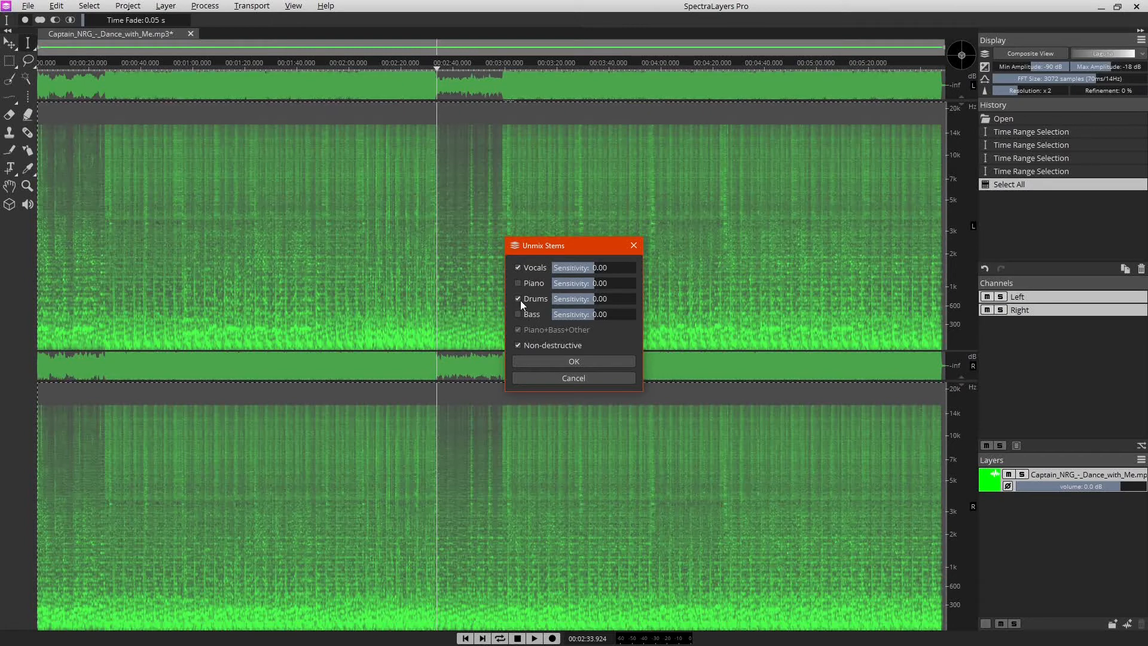
{"action": "left_click", "coordinate": [518, 299]}
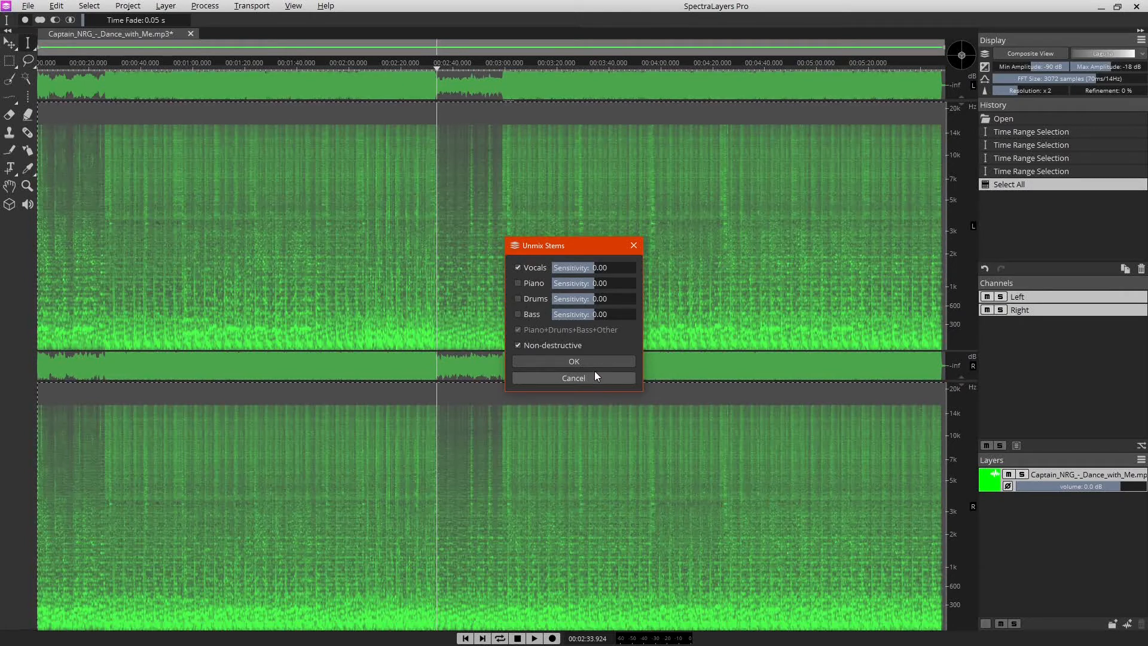
{"action": "mouse_move", "coordinate": [599, 366]}
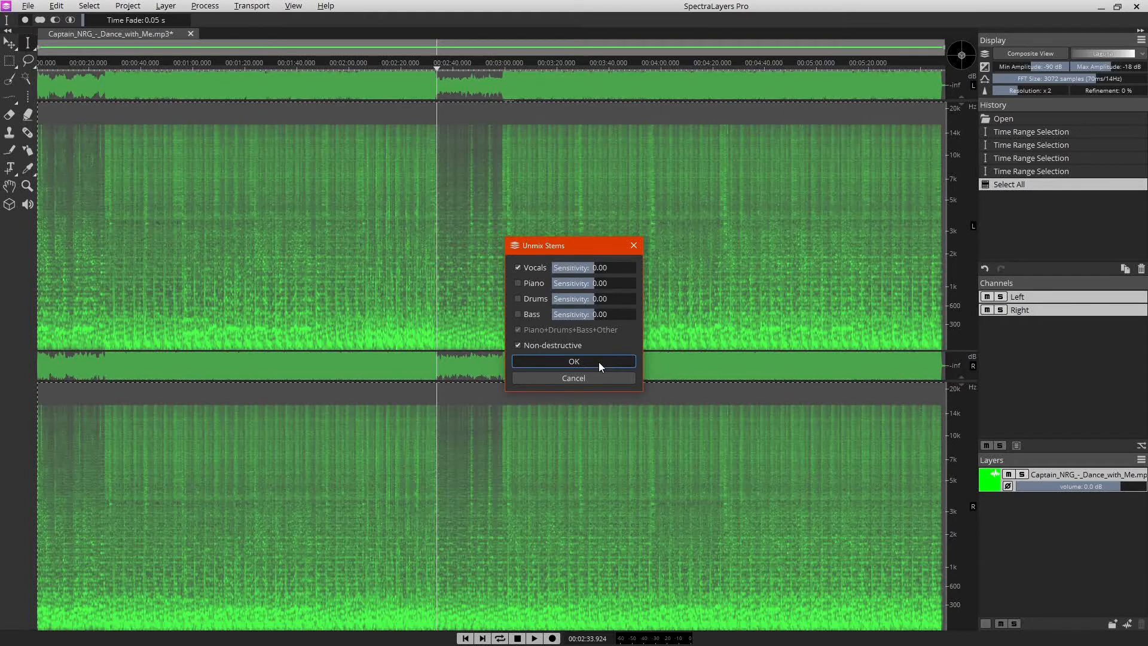
Run the separation into Vocals and Piano+Drums+Bass+Other layers and audition the vocals near 2:00.
{"action": "left_click", "coordinate": [574, 361]}
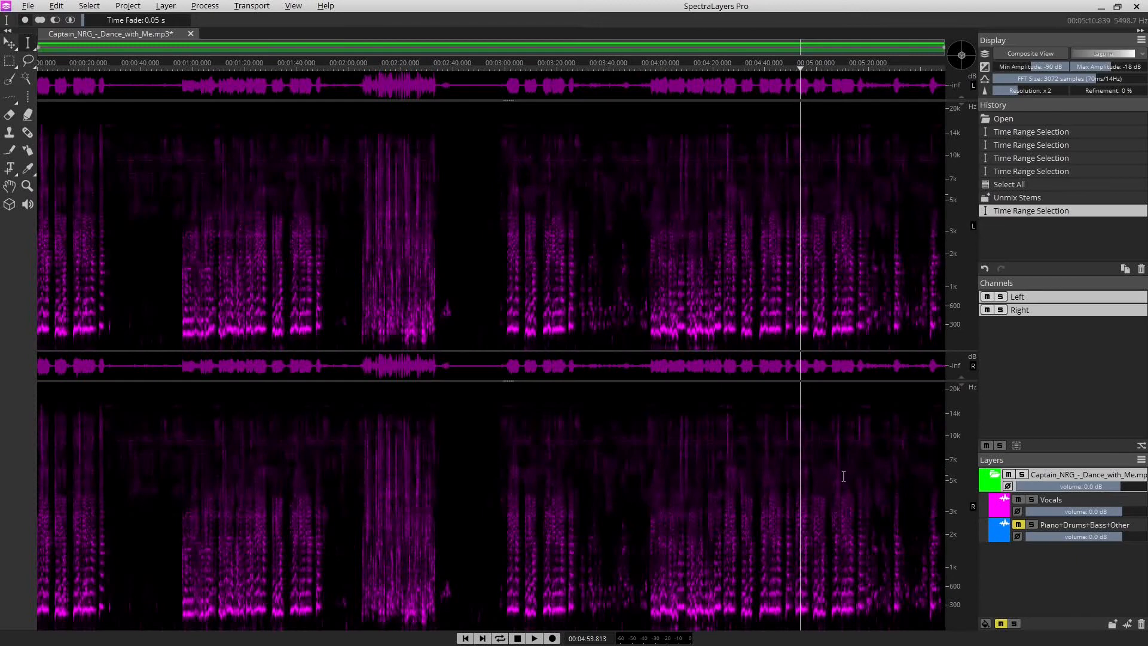
{"action": "mouse_move", "coordinate": [611, 419]}
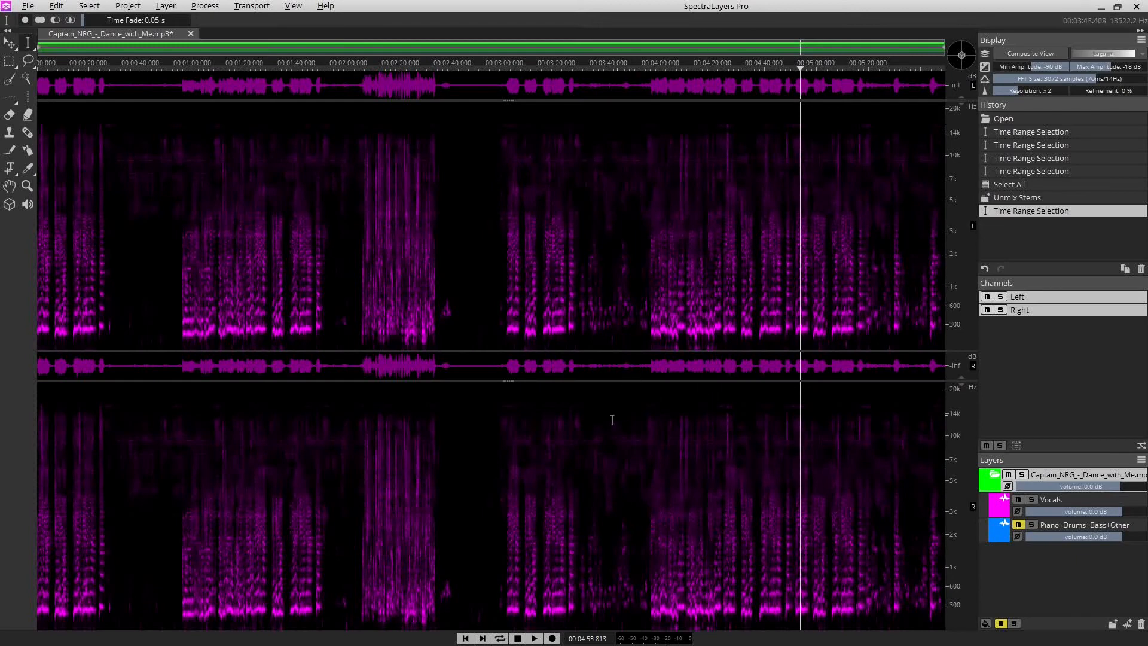
{"action": "mouse_move", "coordinate": [364, 423]}
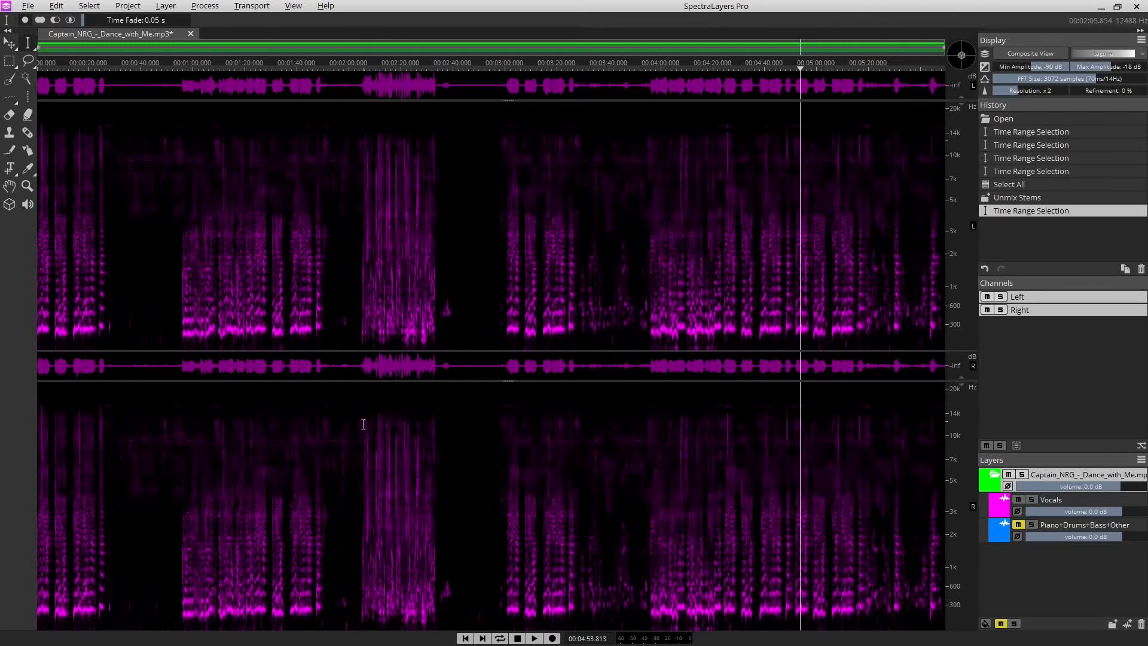
{"action": "left_click_drag", "start_coordinate": [358, 220], "coordinate": [451, 221]}
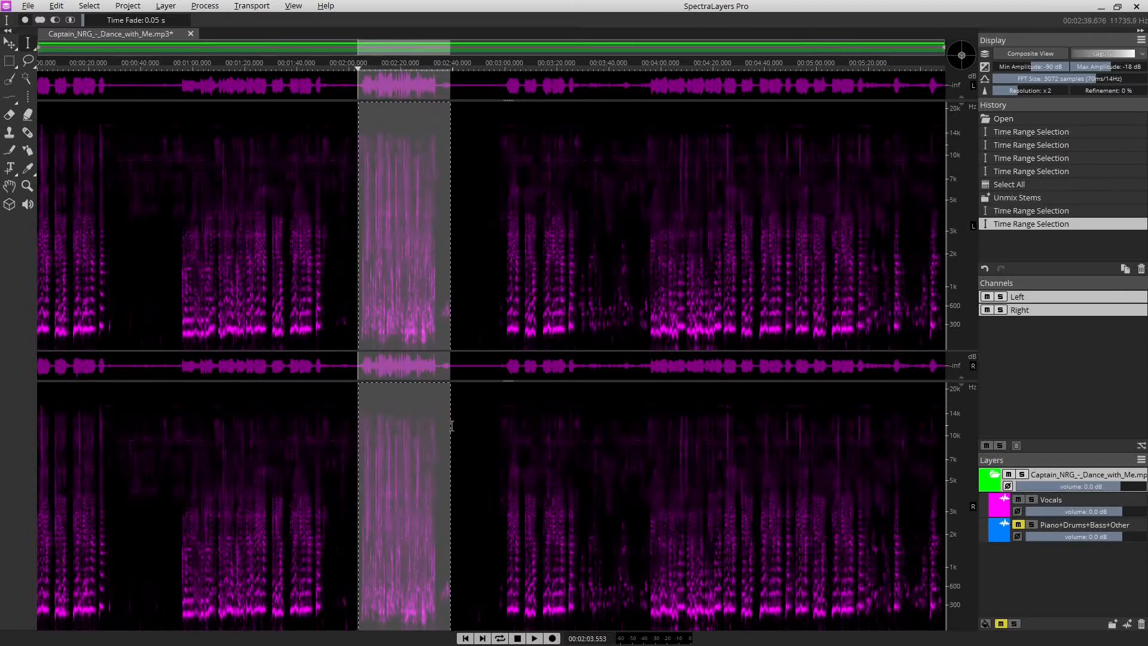
{"action": "left_click", "coordinate": [534, 638]}
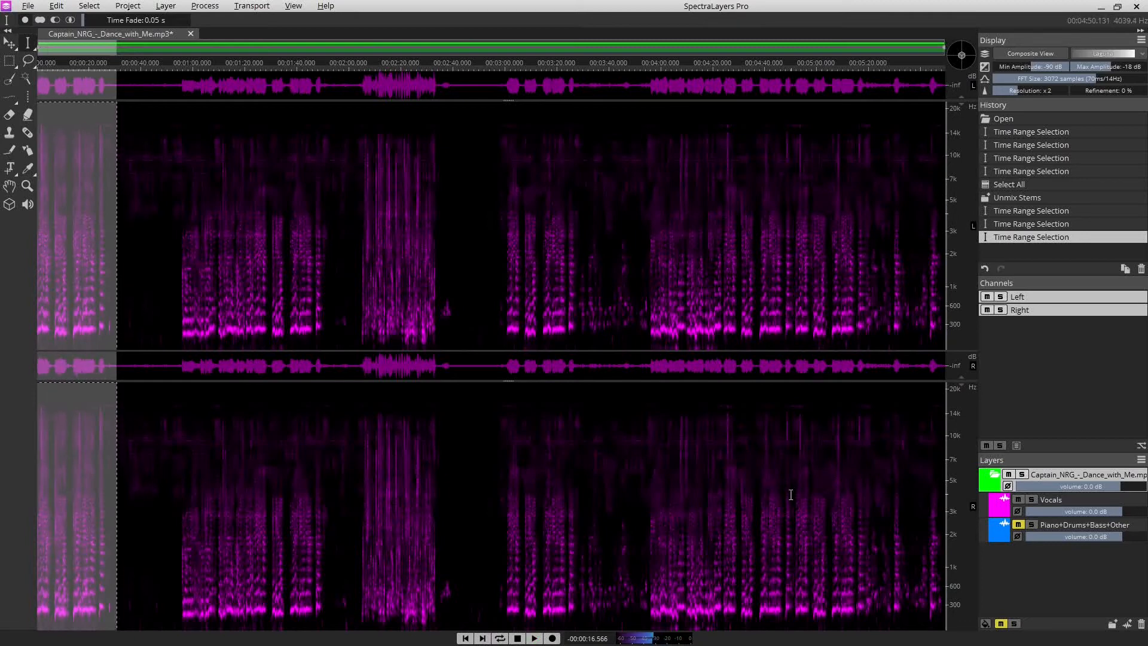
{"action": "mouse_move", "coordinate": [777, 496]}
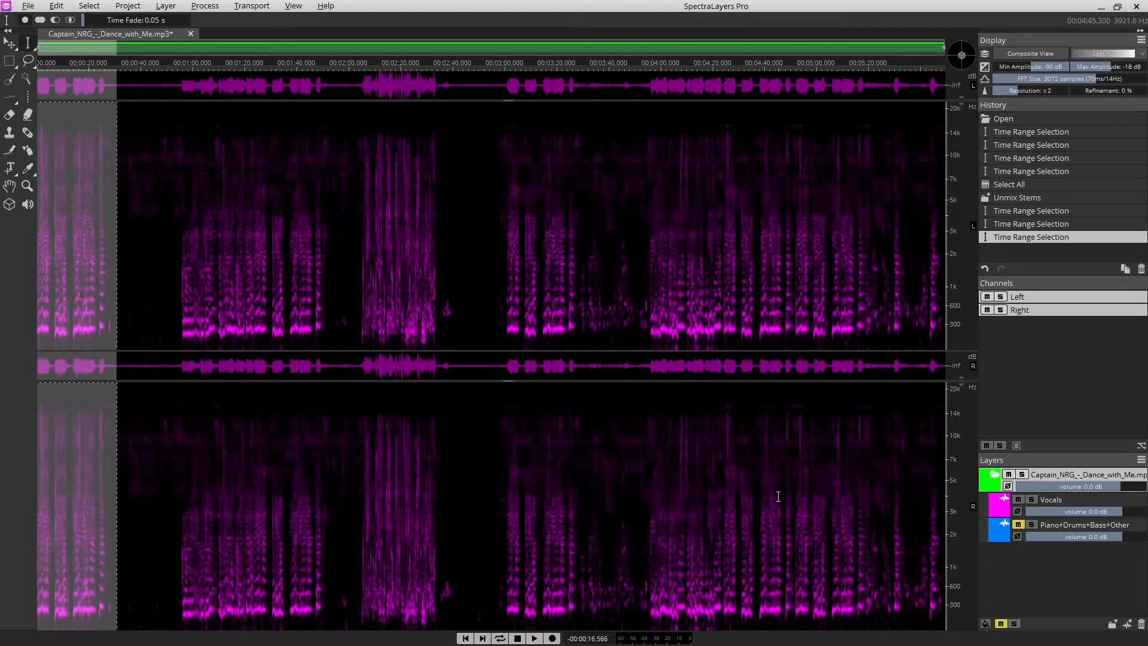
{"action": "mouse_move", "coordinate": [327, 439]}
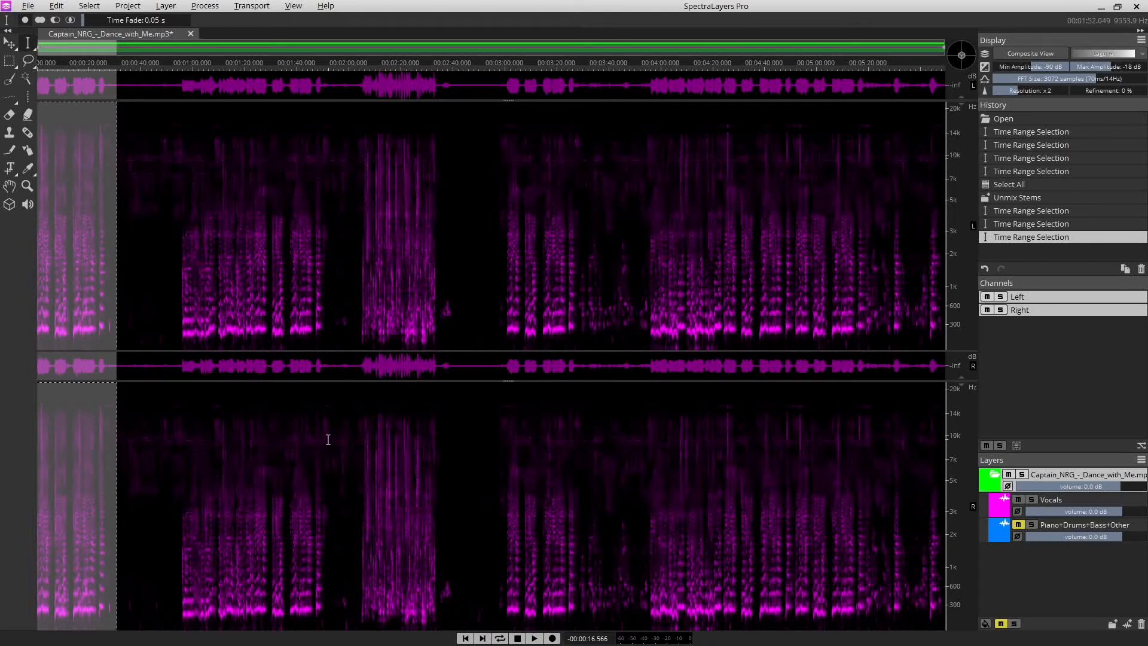
{"action": "mouse_move", "coordinate": [108, 273]}
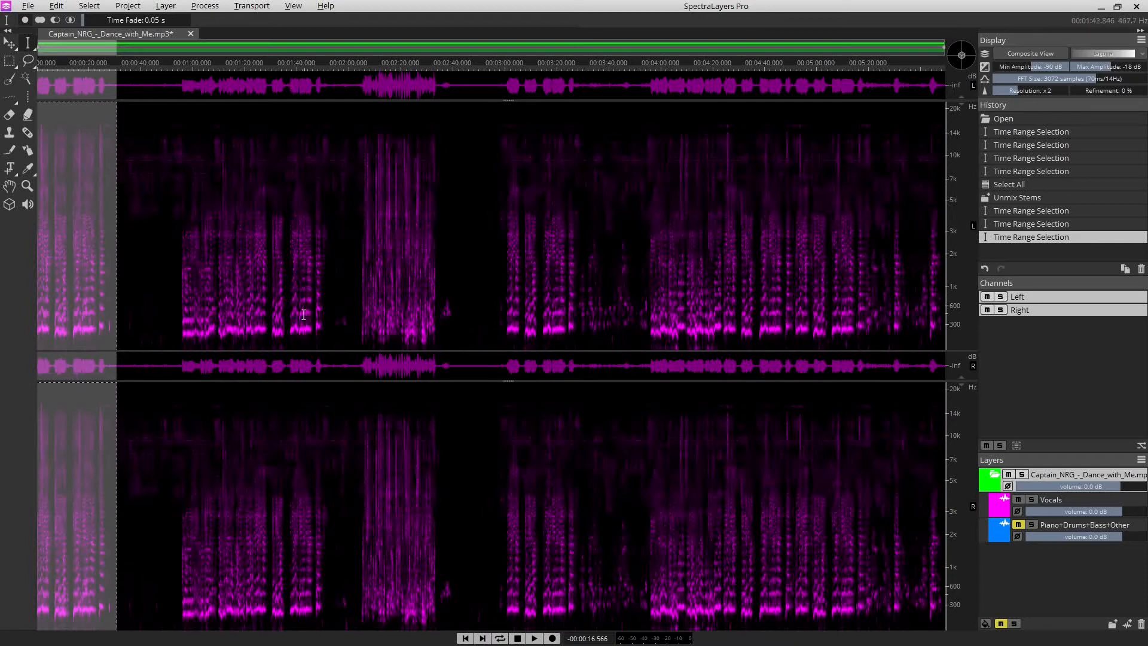
{"action": "mouse_move", "coordinate": [354, 287]}
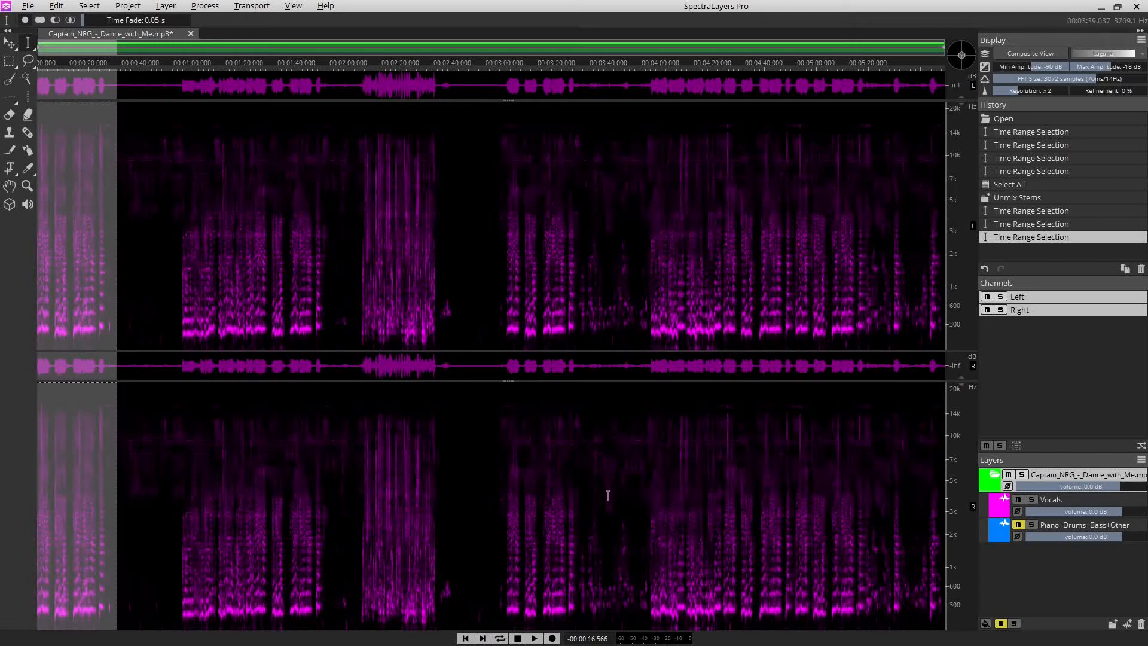
{"action": "mouse_move", "coordinate": [190, 457]}
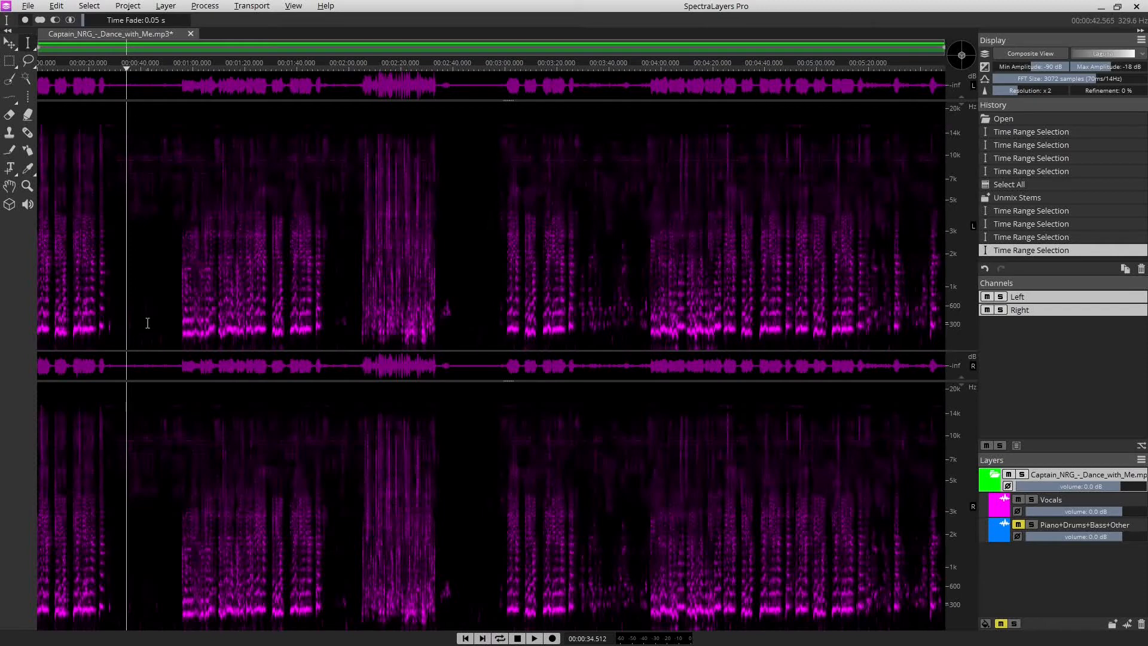
{"action": "mouse_move", "coordinate": [412, 413]}
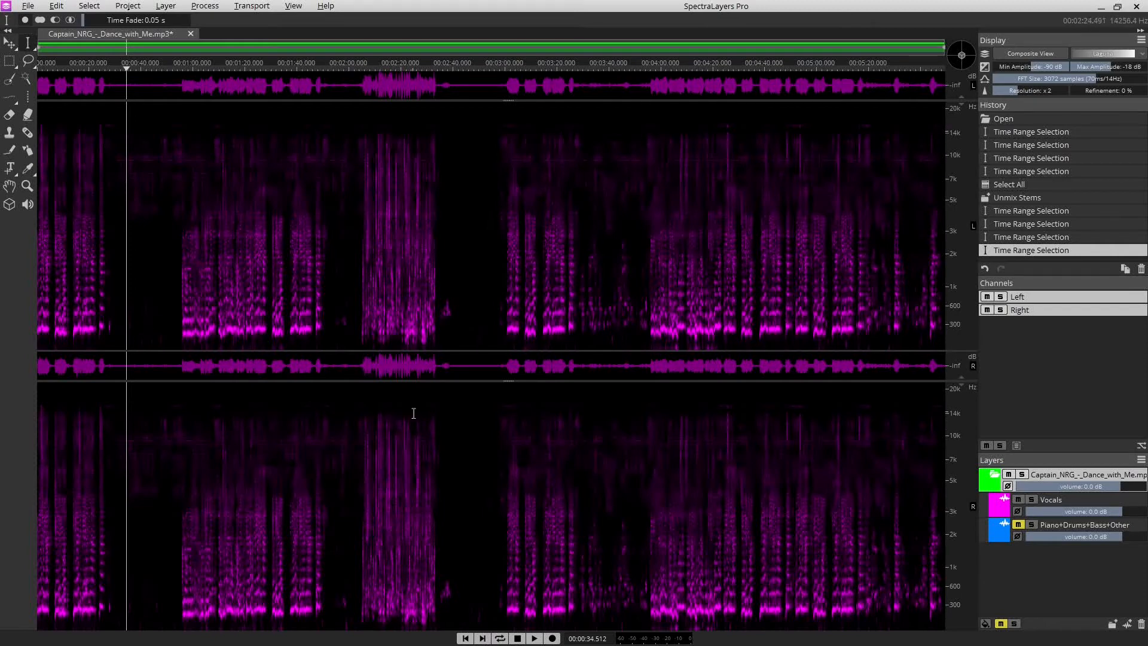
{"action": "mouse_move", "coordinate": [966, 475]}
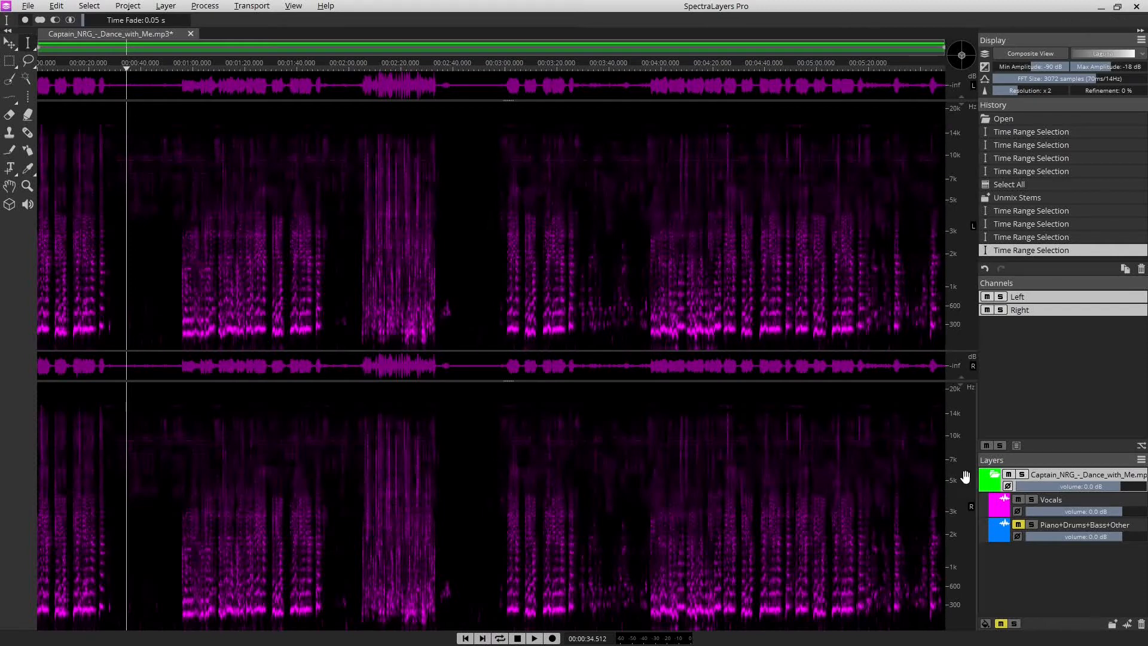
Play the song while toggling layer mutes, ending with Piano+Drums+Bass+Other muted and Vocals audible.
{"action": "left_click", "coordinate": [1016, 501]}
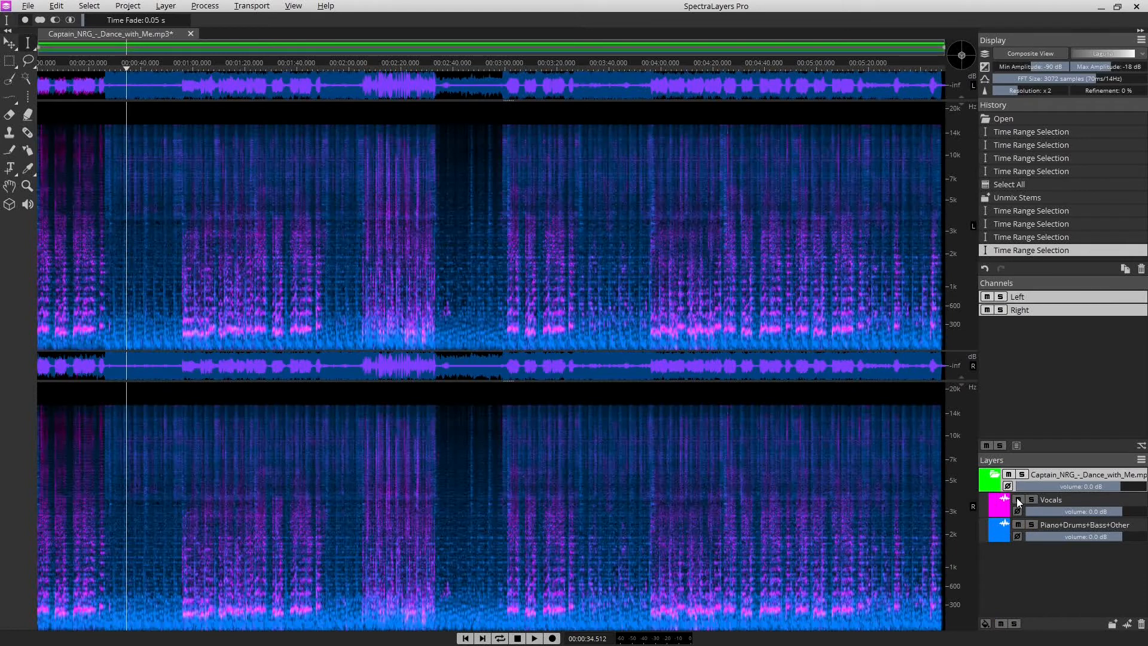
{"action": "left_click", "coordinate": [987, 500]}
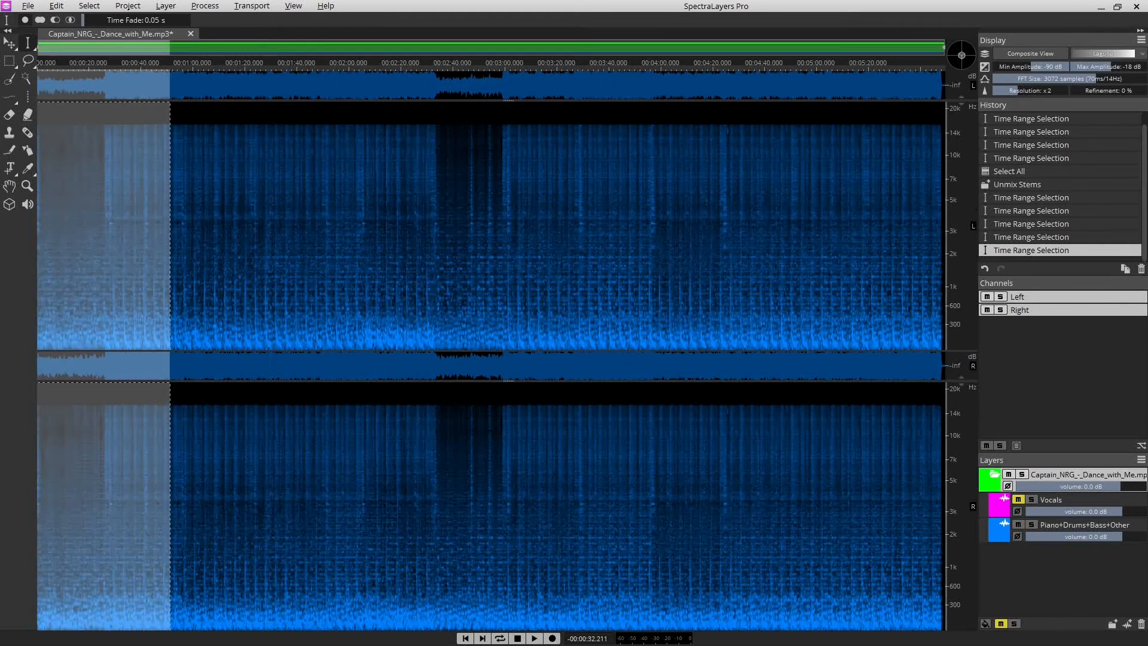
{"action": "left_click", "coordinate": [535, 637]}
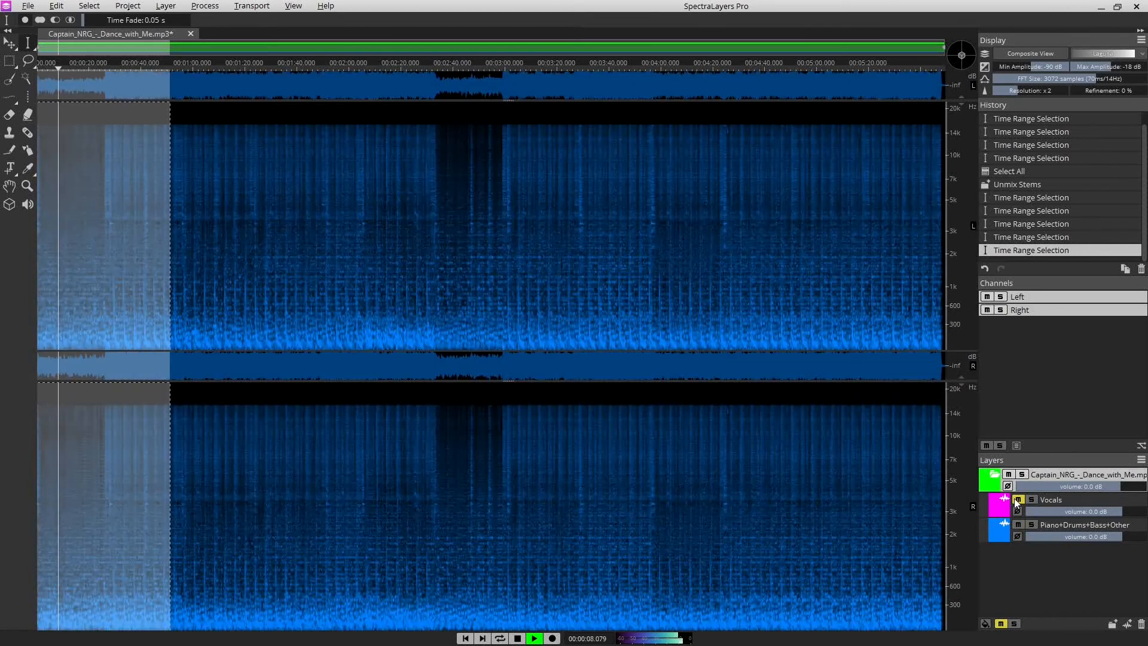
{"action": "left_click", "coordinate": [1003, 500]}
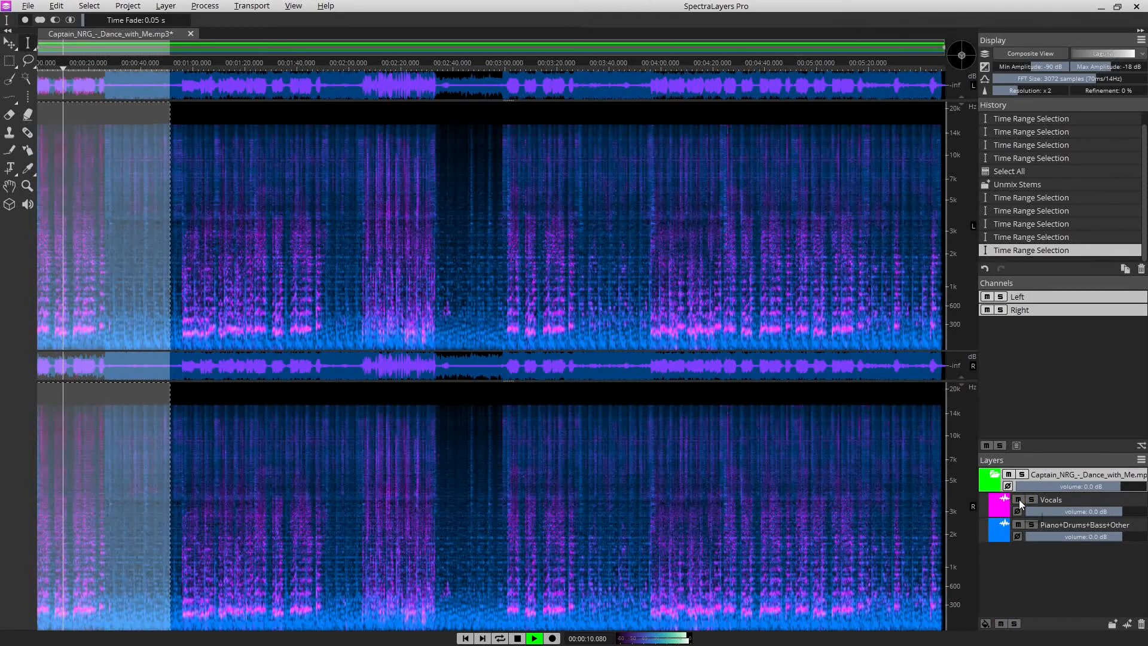
{"action": "left_click", "coordinate": [1004, 500]}
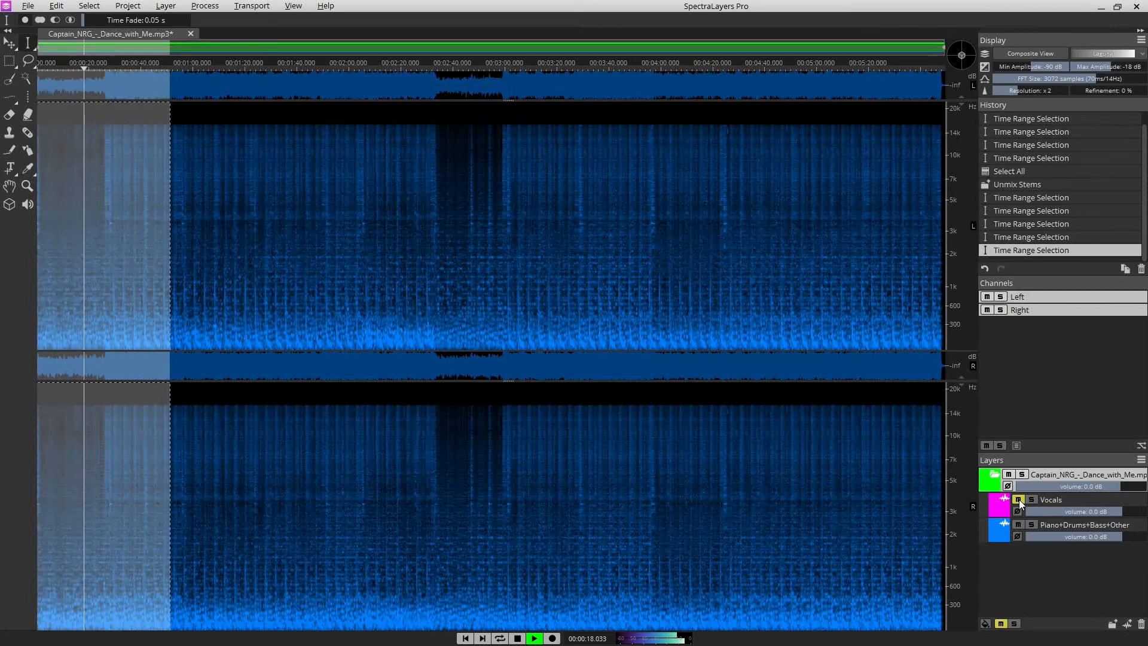
{"action": "left_click", "coordinate": [1007, 500]}
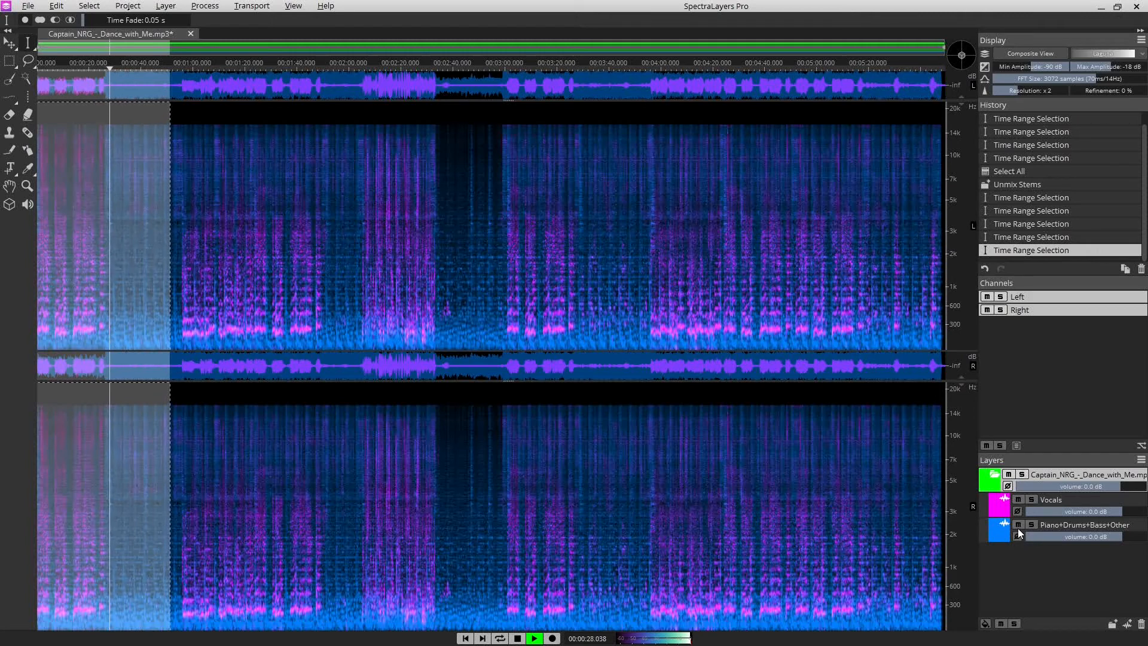
{"action": "left_click", "coordinate": [1018, 525]}
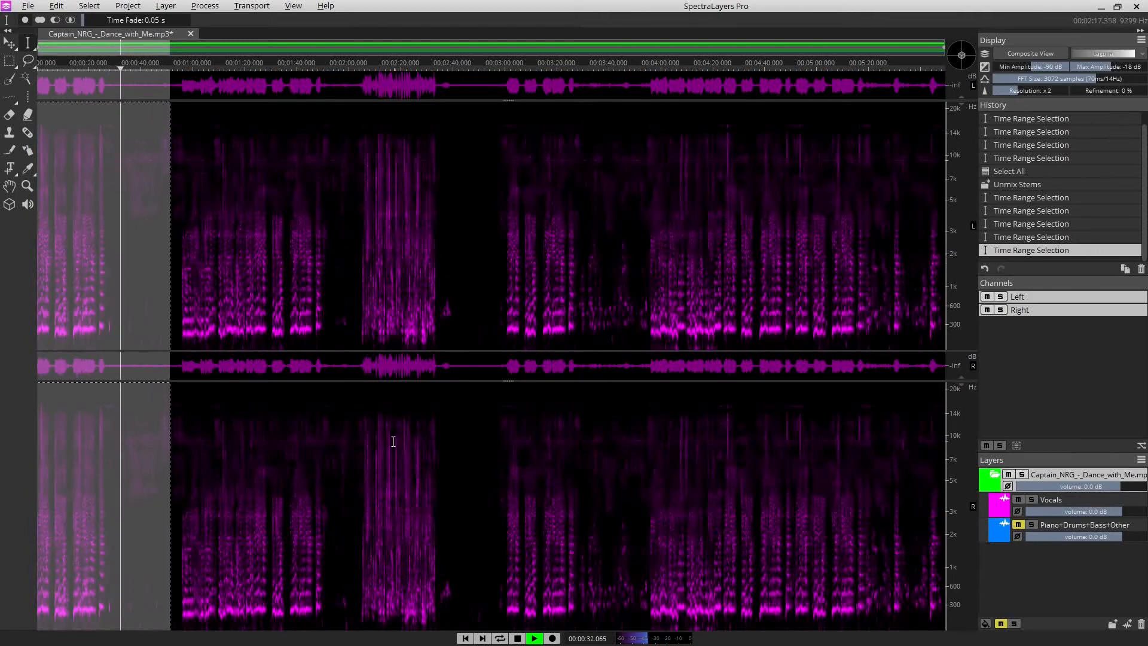
{"action": "left_click", "coordinate": [535, 638]}
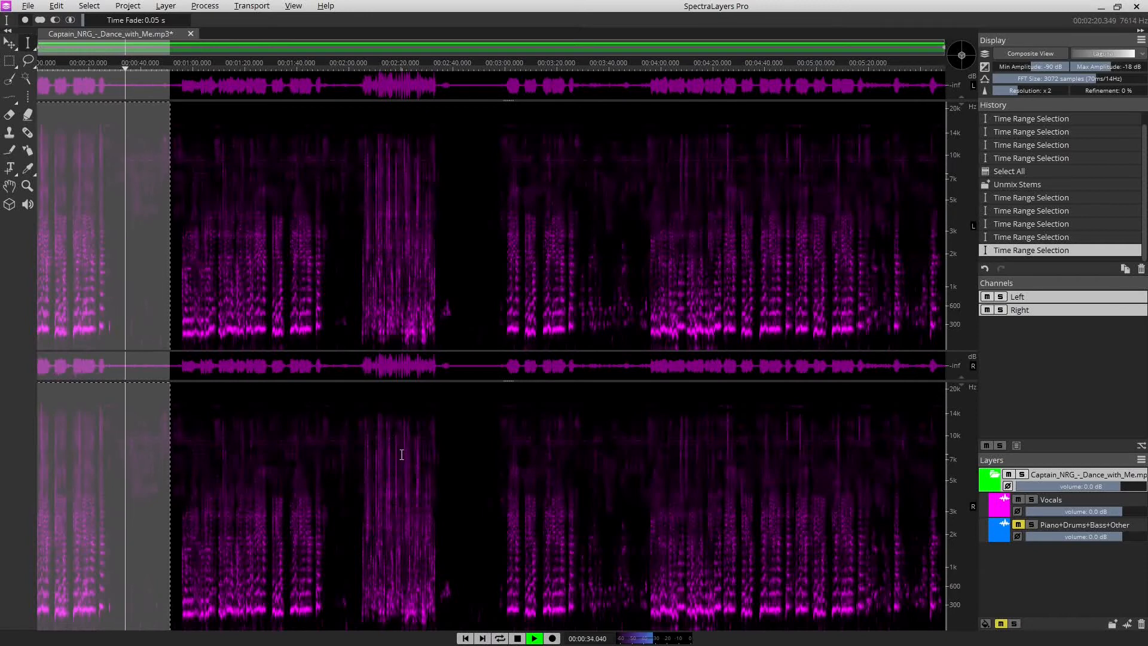
{"action": "mouse_move", "coordinate": [254, 271]}
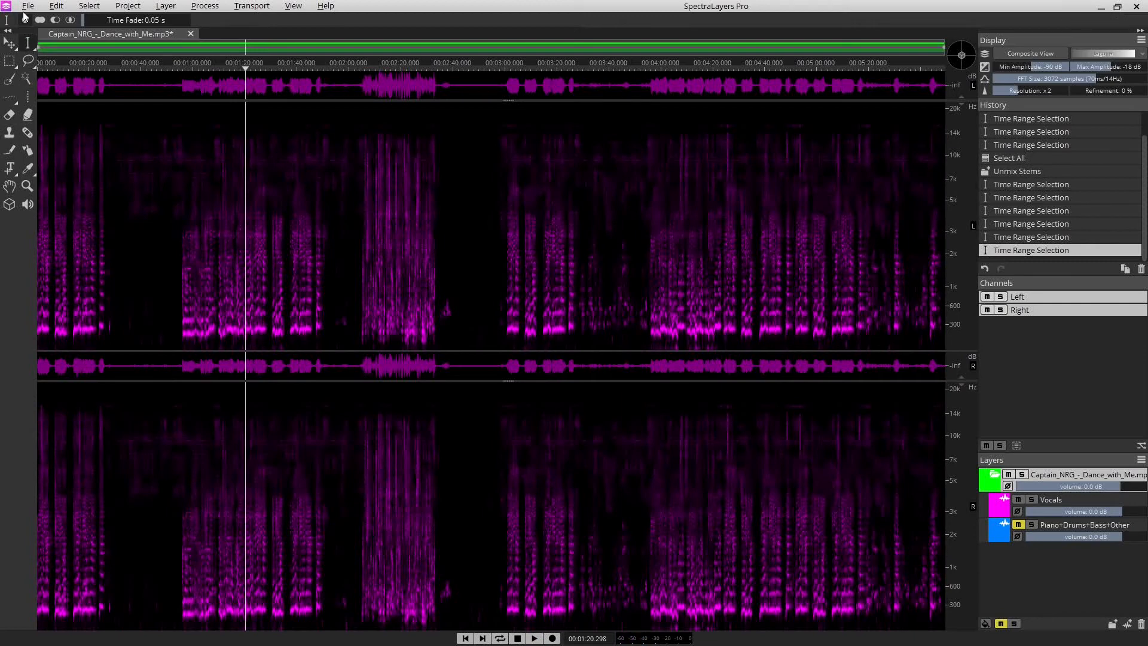
Start Export Audio of All Layers from the File menu.
{"action": "left_click", "coordinate": [27, 6]}
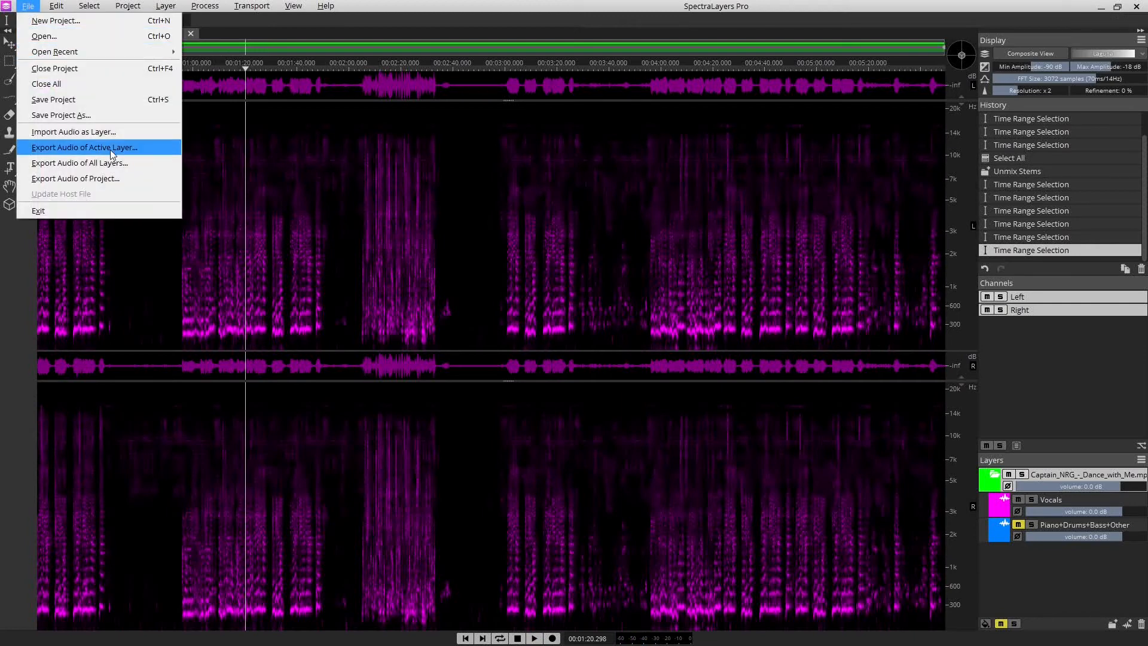
{"action": "mouse_move", "coordinate": [80, 162]}
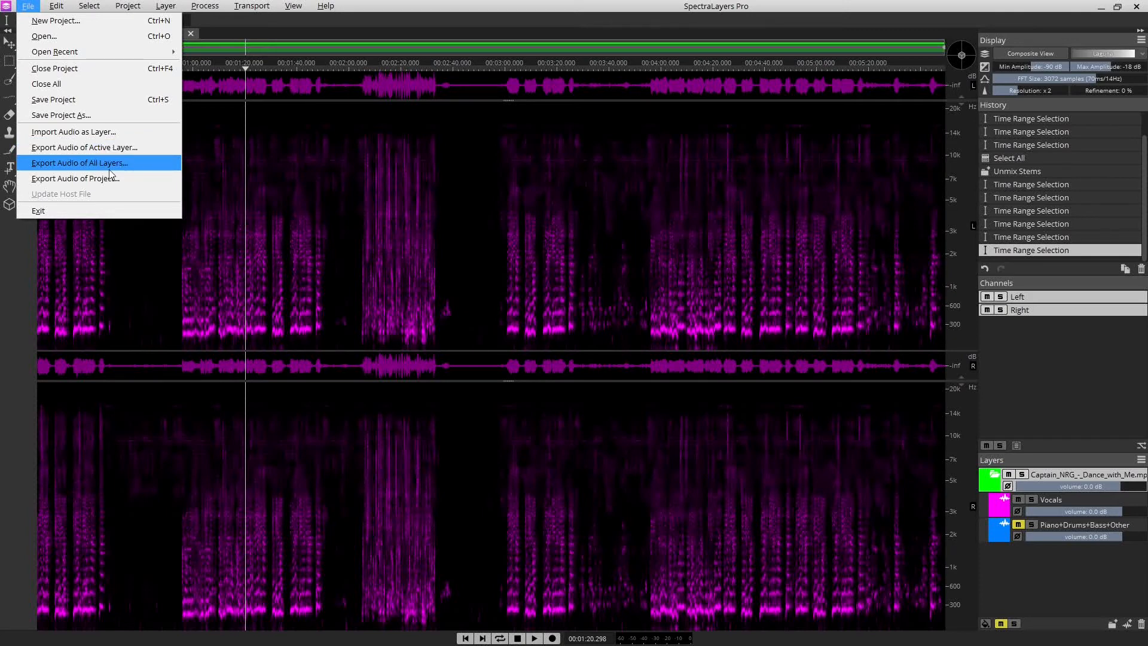
{"action": "left_click", "coordinate": [79, 163]}
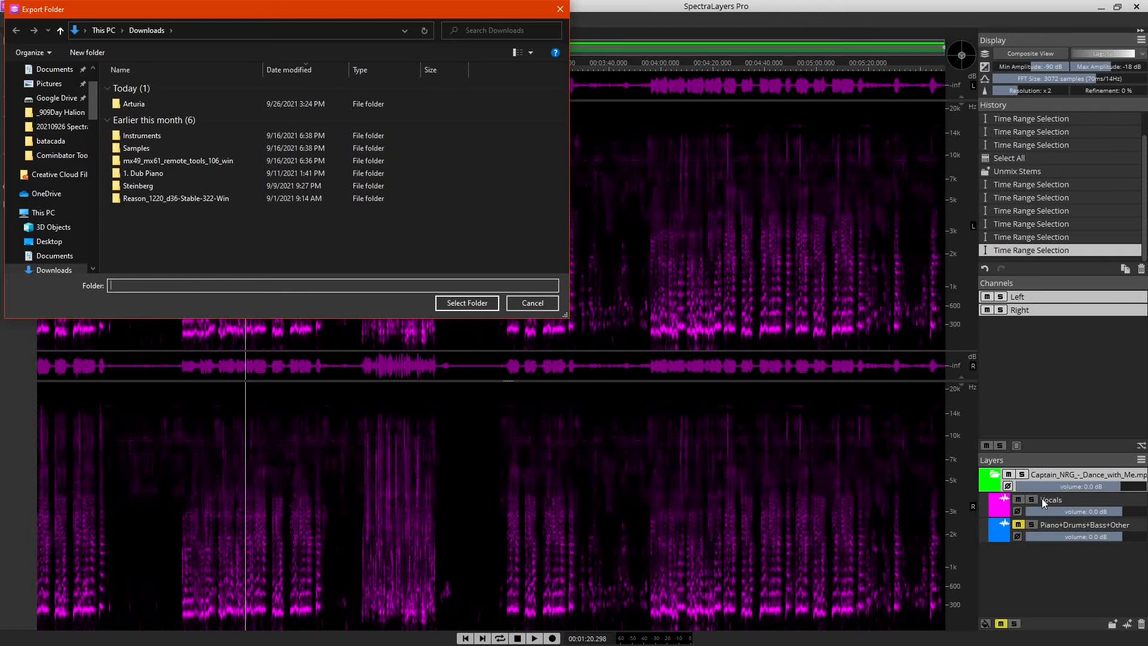
{"action": "mouse_move", "coordinate": [1048, 527]}
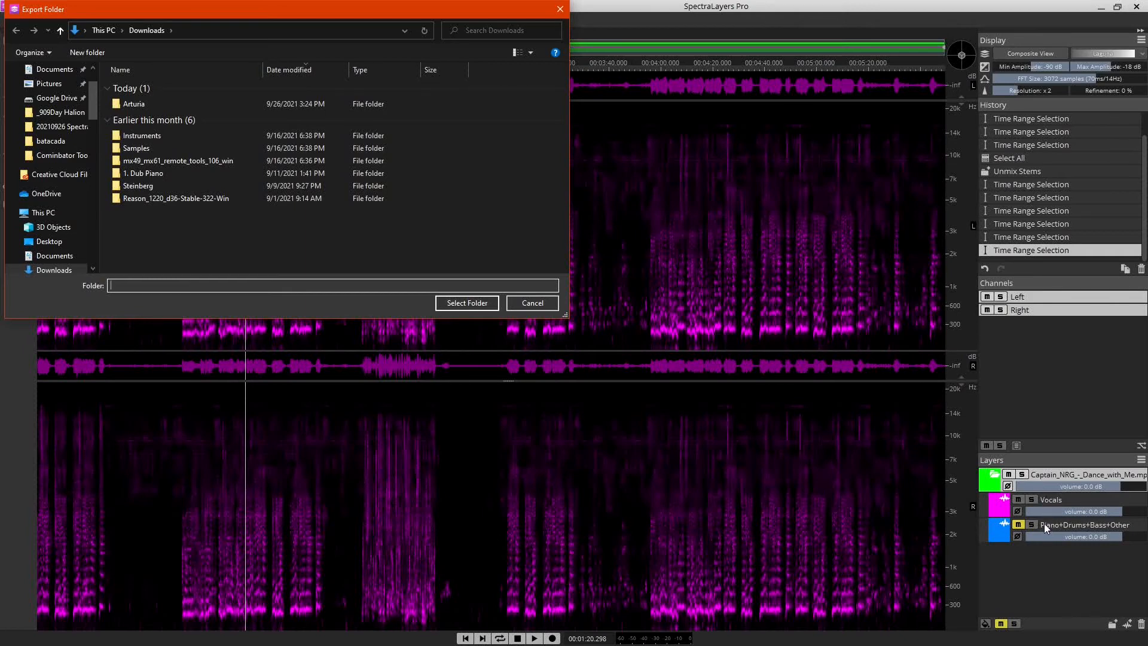
Export all layers as 32bit float files into Dance With Me - Cap10NRG on scratchDisk (M:).
{"action": "left_click", "coordinate": [144, 172]}
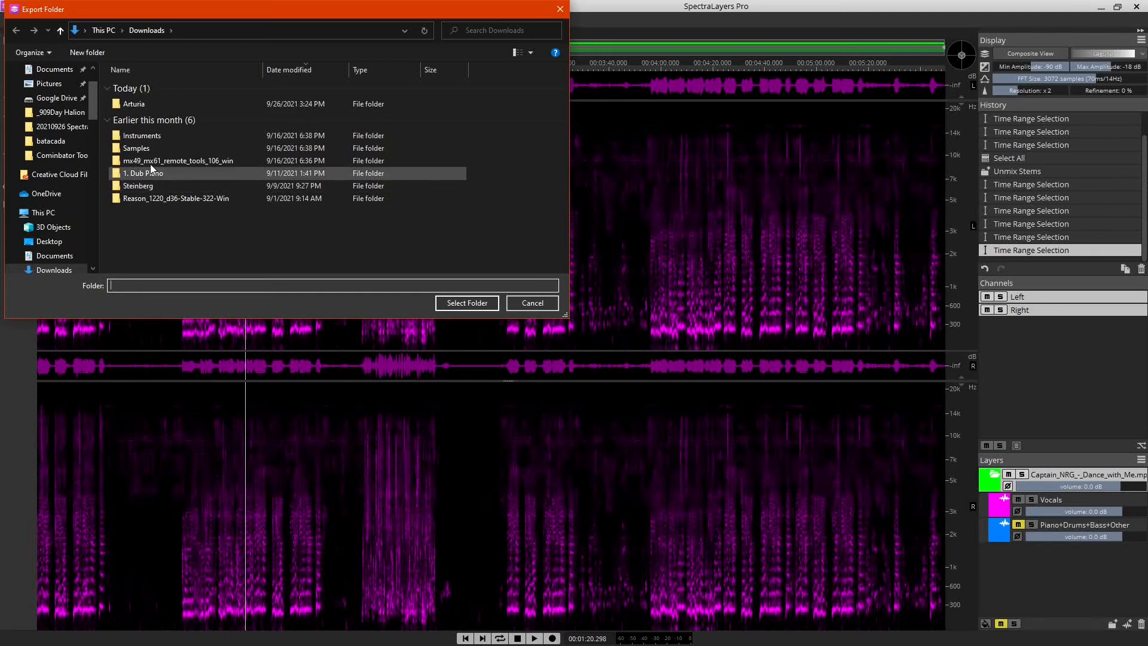
{"action": "scroll", "scroll_direction": "down", "scroll_amount": 3}
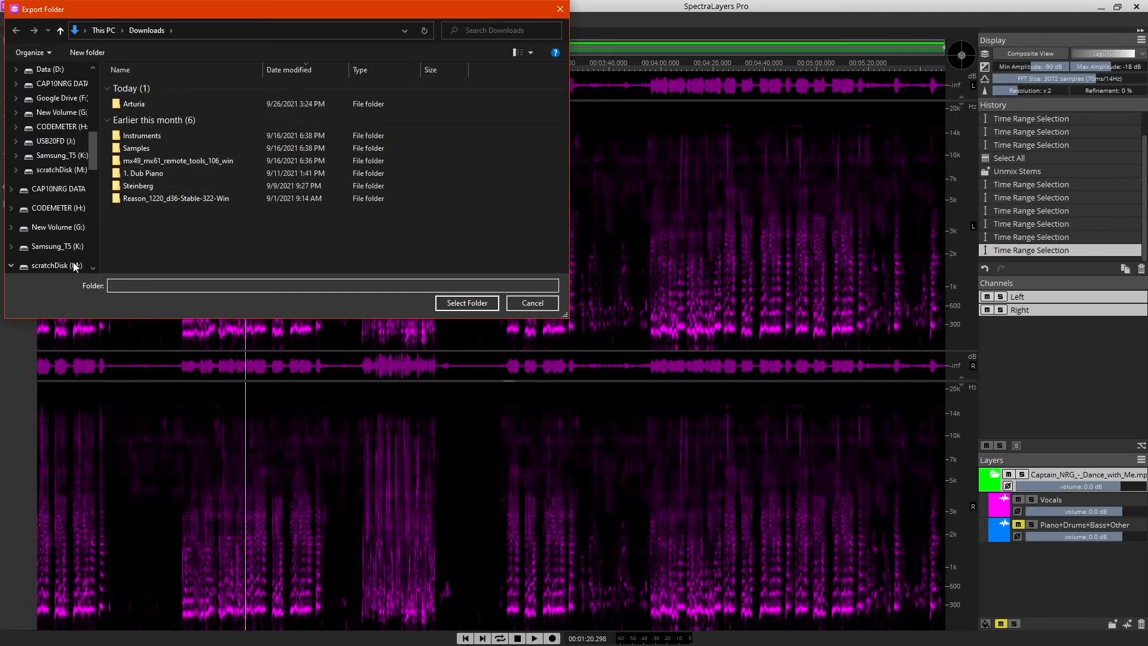
{"action": "left_click", "coordinate": [51, 266]}
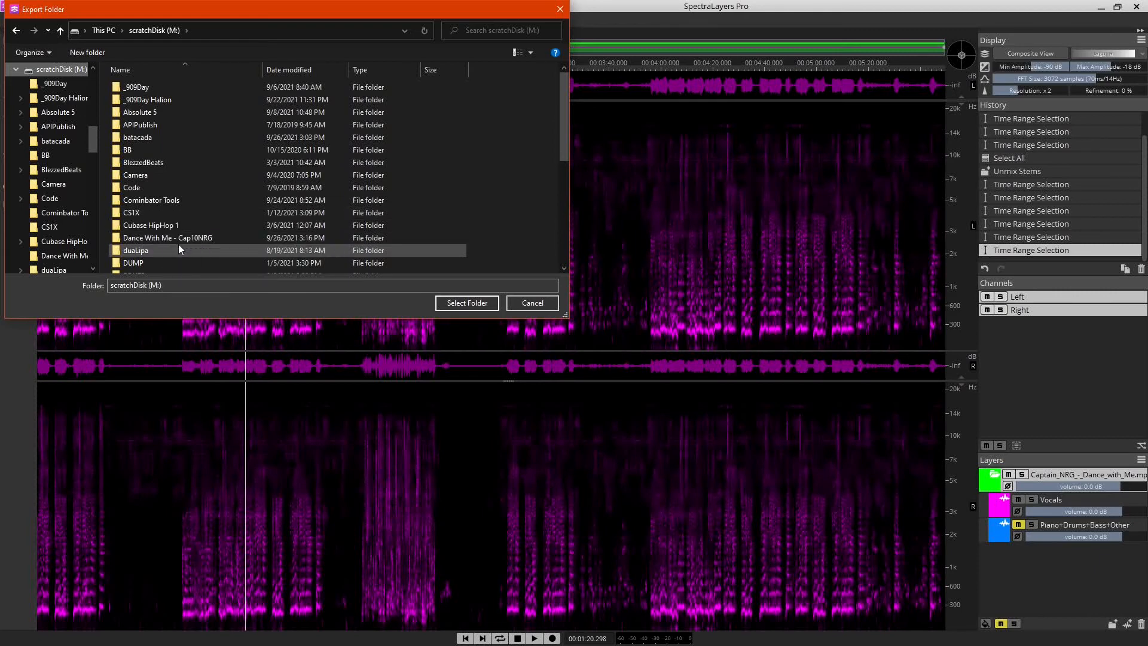
{"action": "scroll", "scroll_direction": "down", "scroll_amount": 3}
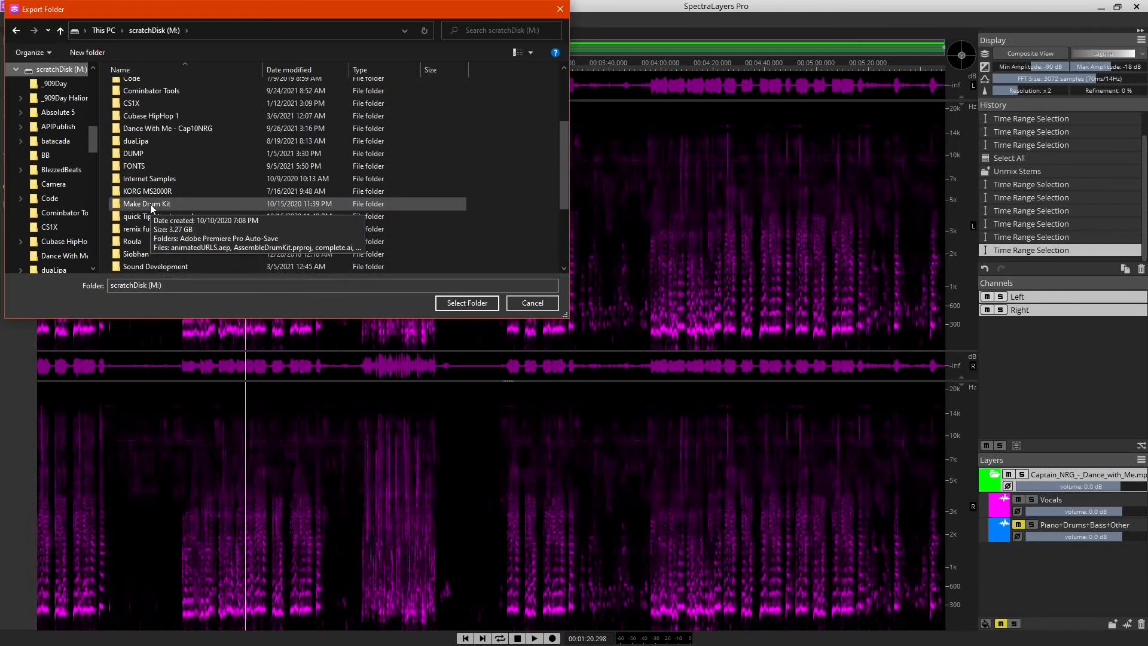
{"action": "double_click", "coordinate": [167, 128]}
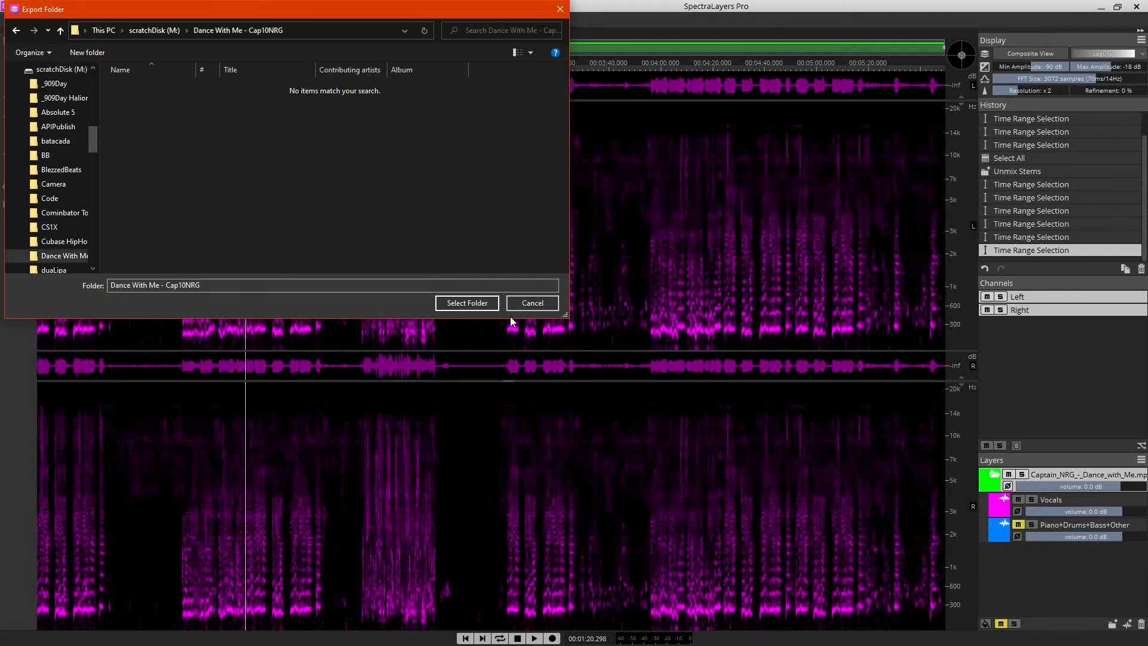
{"action": "left_click", "coordinate": [466, 302]}
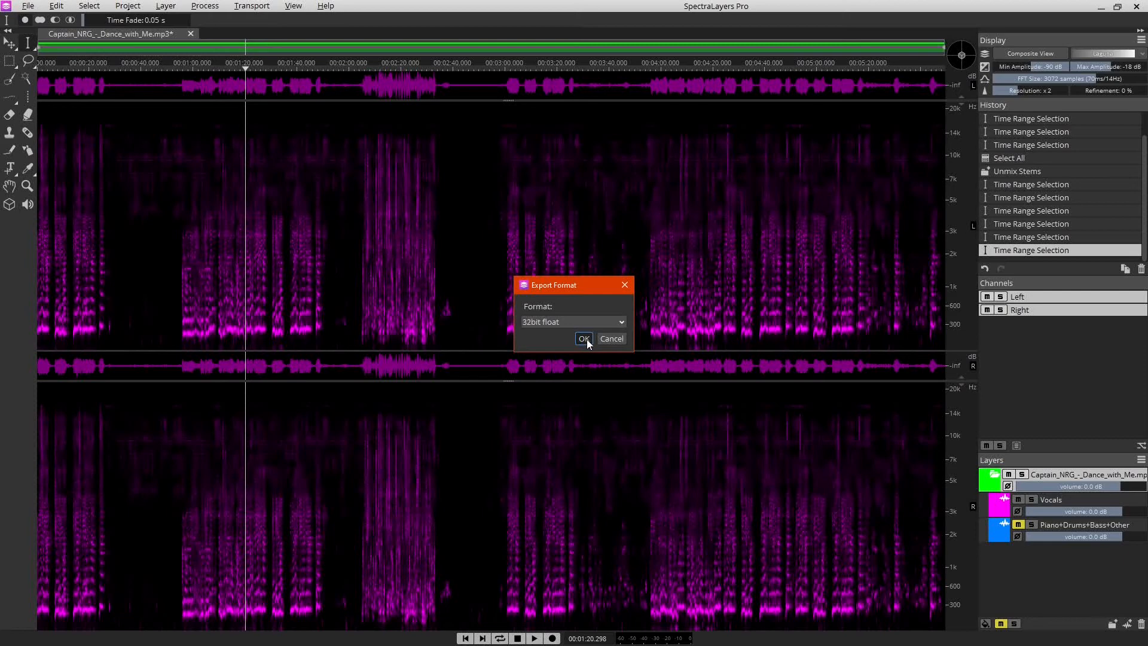
{"action": "left_click", "coordinate": [584, 339]}
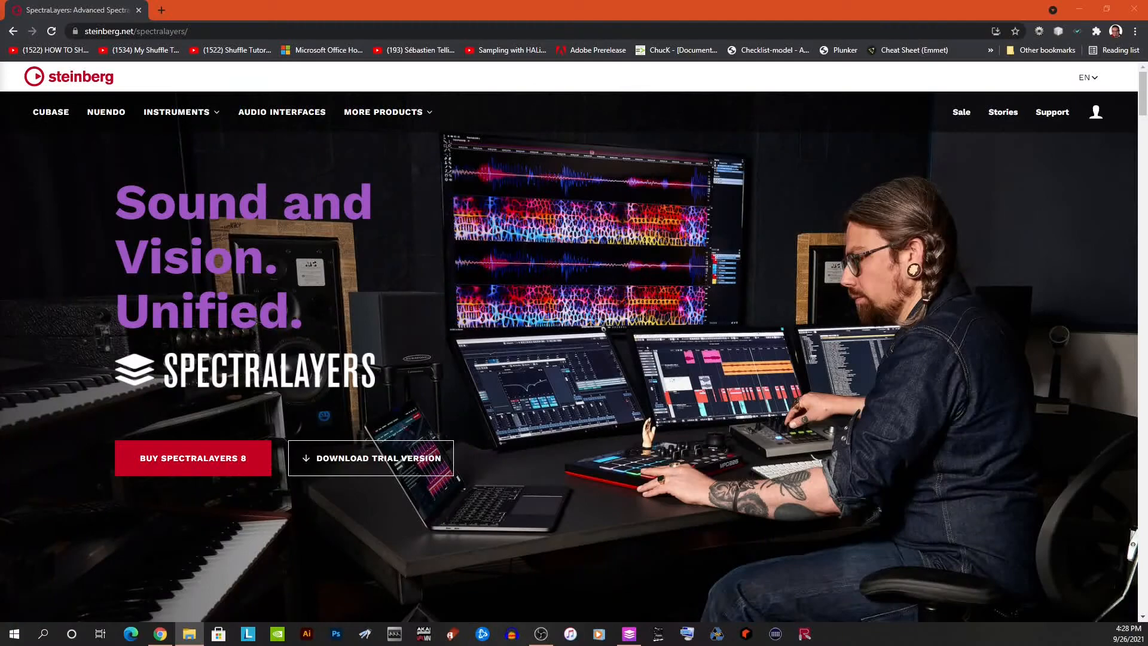
Open Dance With Me - Cap10NRG in File Explorer and check the exported Vocals (45301).wav and Vocals.wav stems.
{"action": "left_click", "coordinate": [189, 634]}
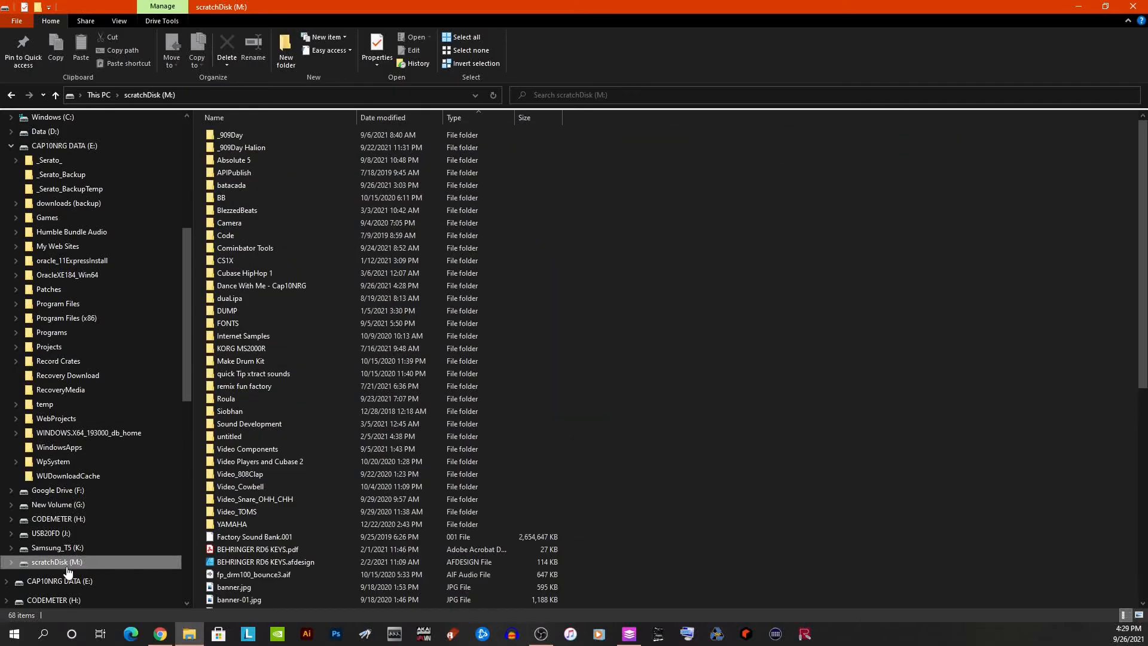
{"action": "mouse_move", "coordinate": [226, 260]}
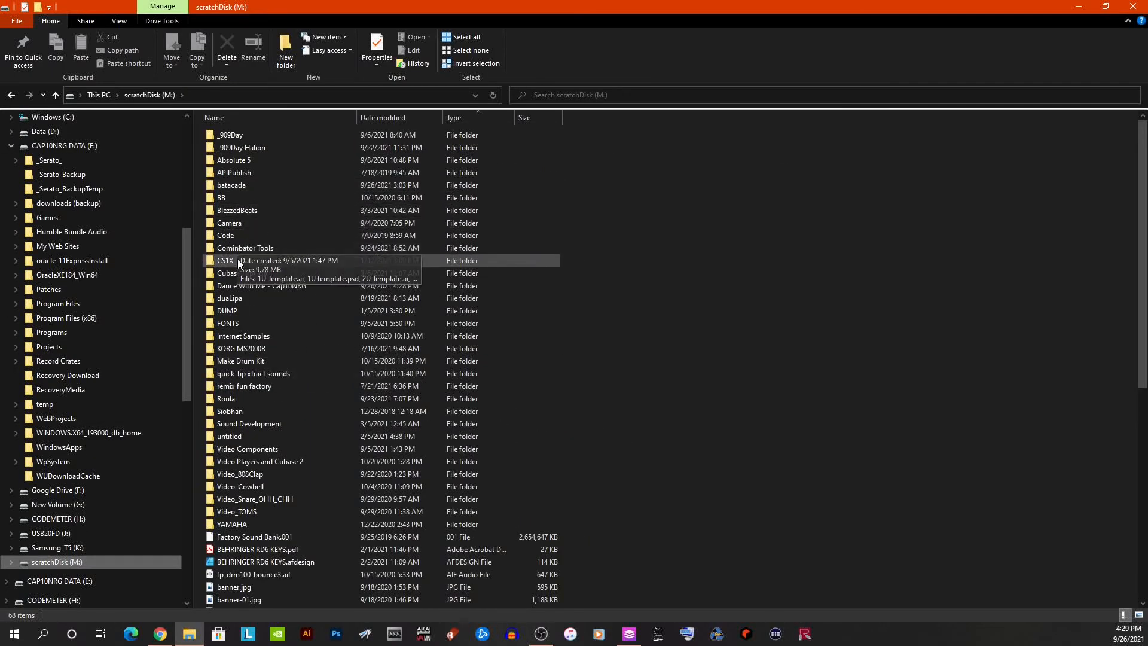
{"action": "double_click", "coordinate": [260, 286]}
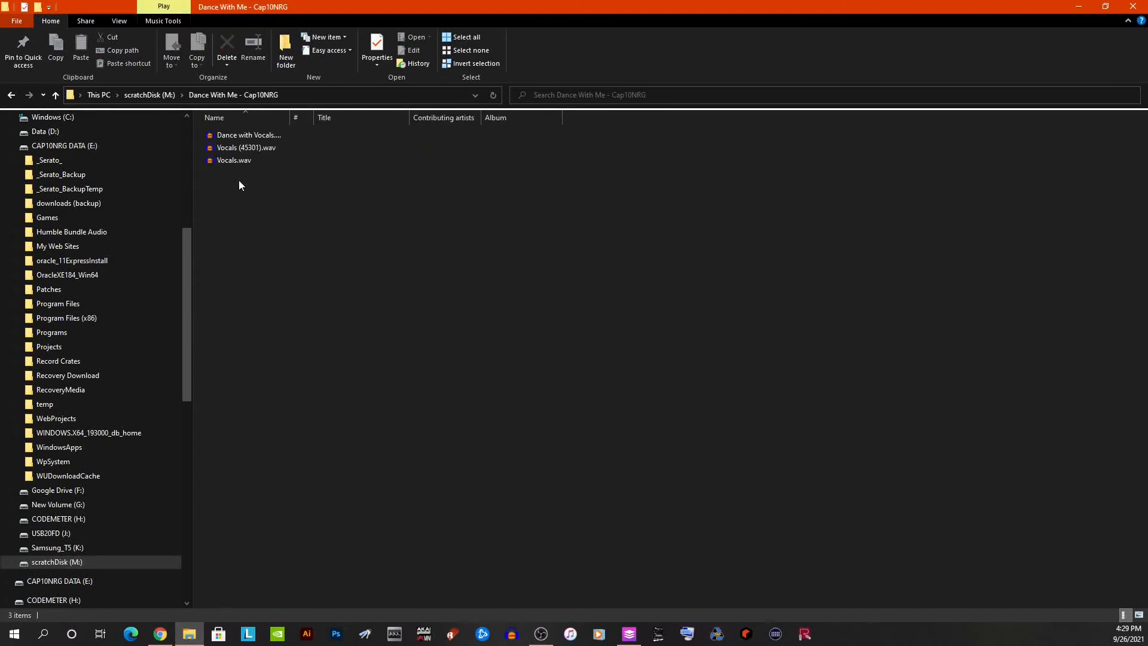
{"action": "mouse_move", "coordinate": [270, 176]}
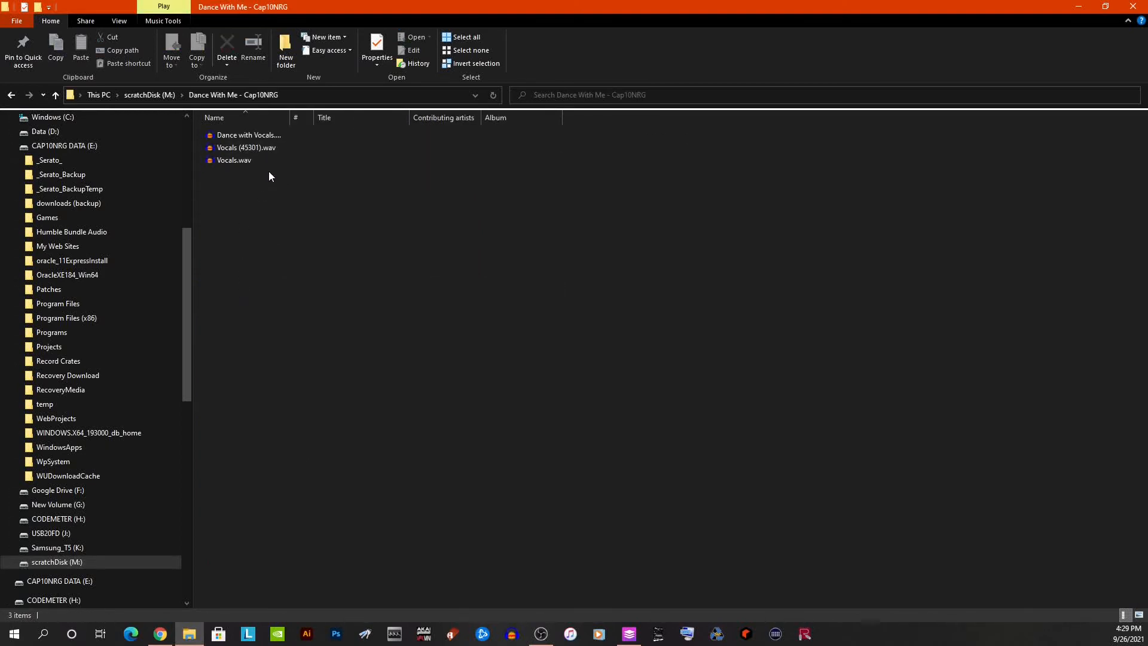
{"action": "left_click", "coordinate": [246, 148]}
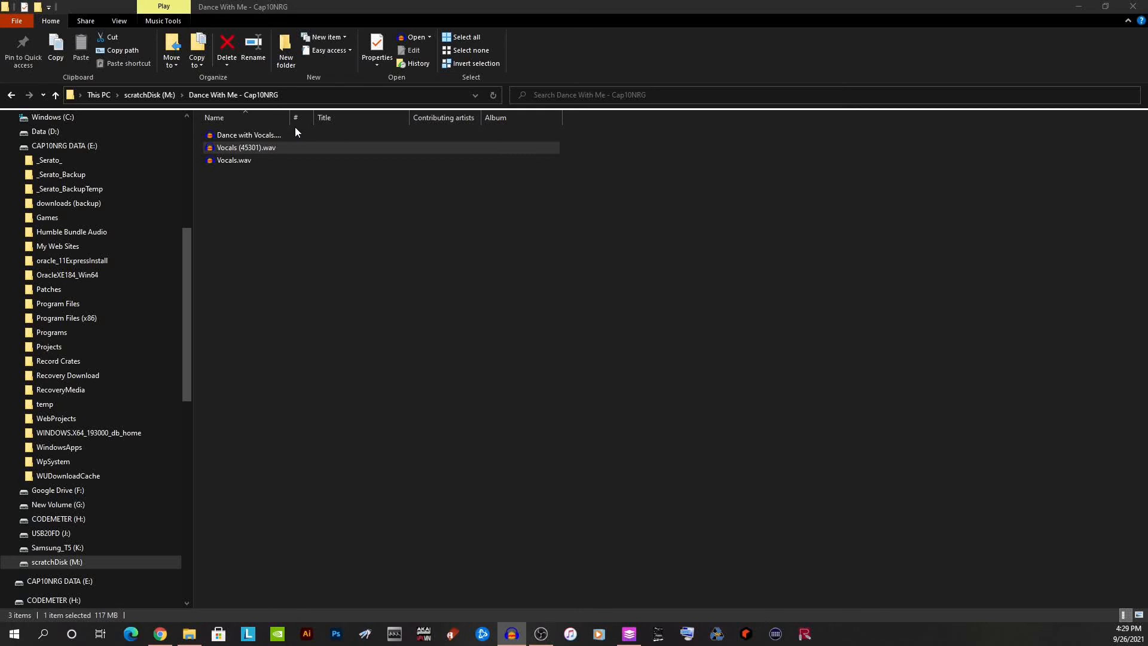
{"action": "left_click", "coordinate": [249, 135]}
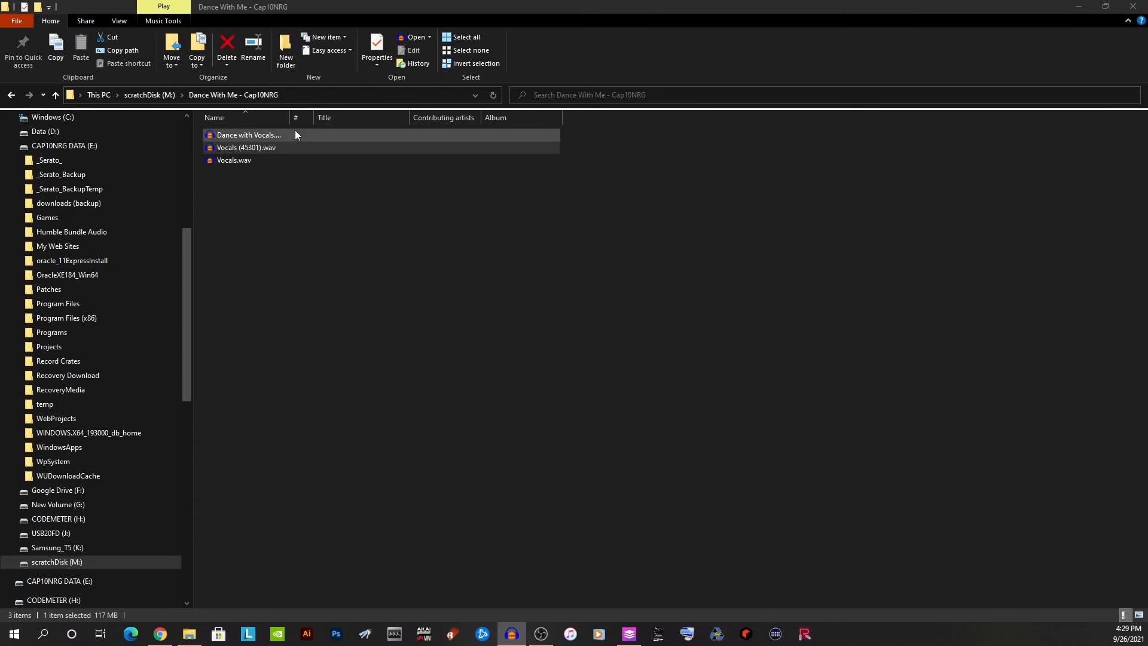
{"action": "mouse_move", "coordinate": [260, 139]}
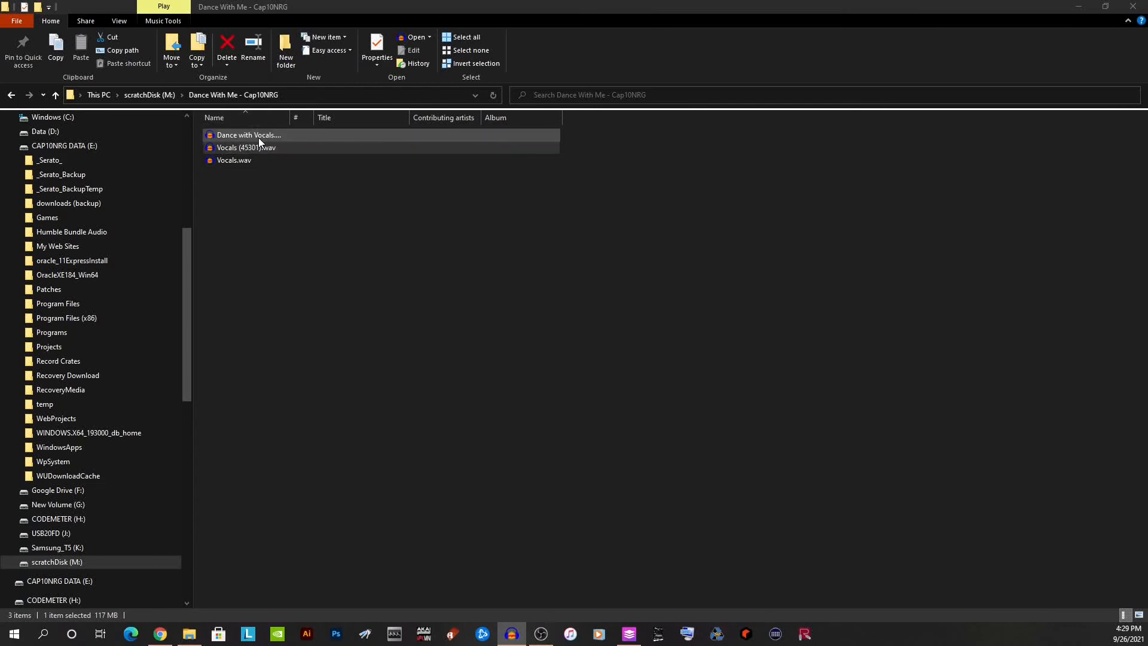
{"action": "left_click", "coordinate": [246, 147]}
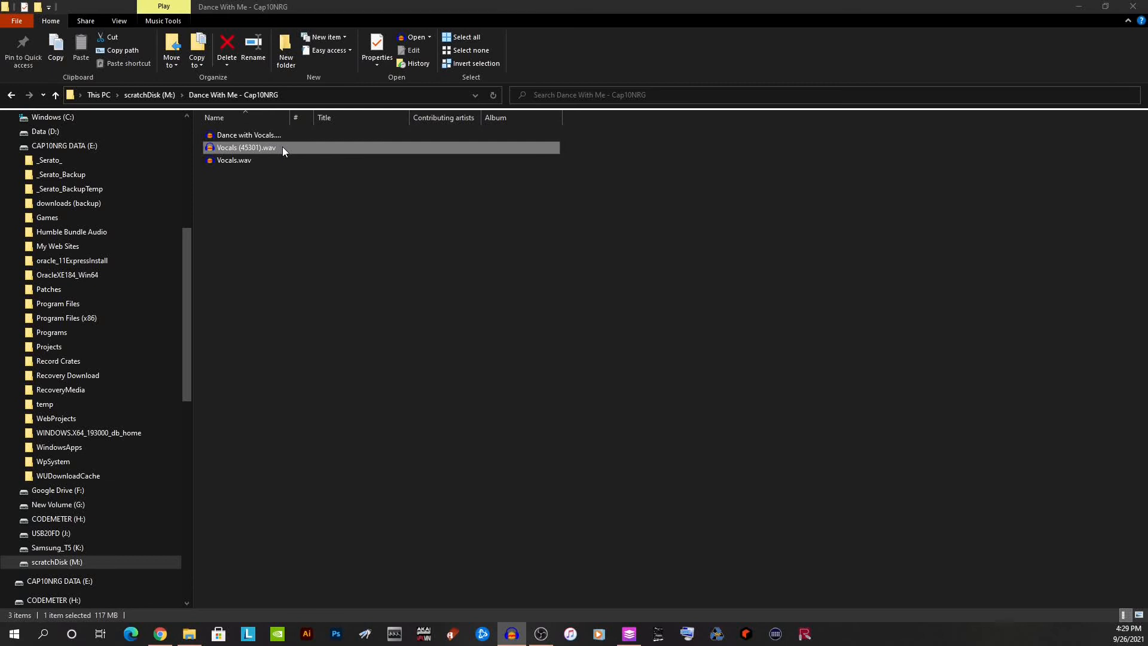
{"action": "mouse_move", "coordinate": [285, 157]}
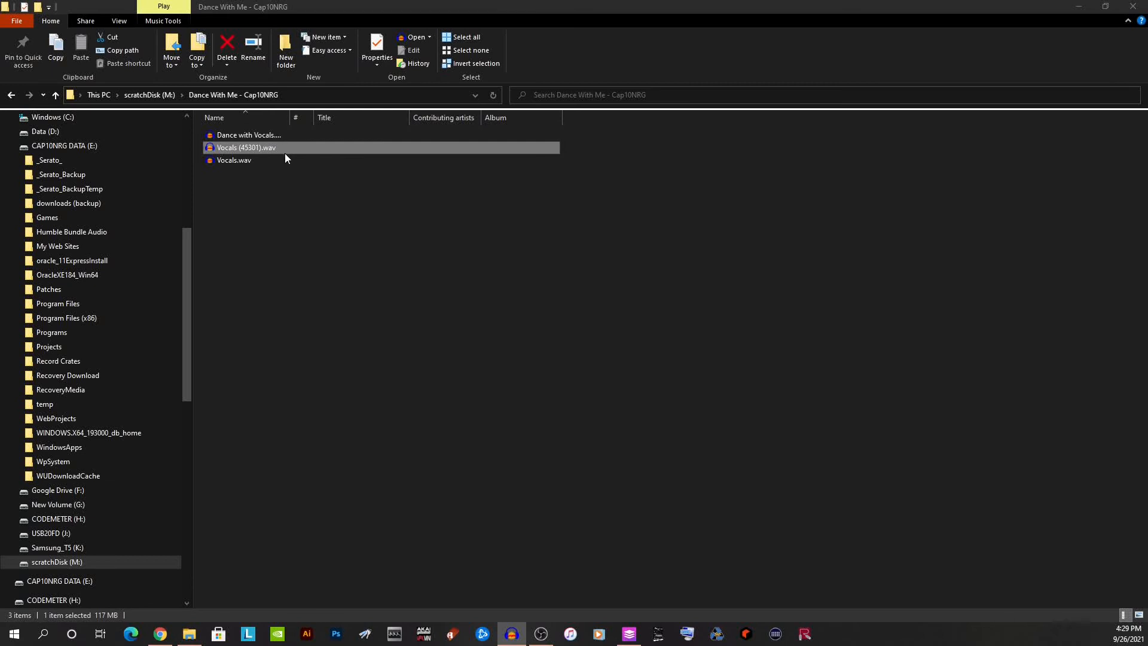
{"action": "left_click", "coordinate": [235, 159]}
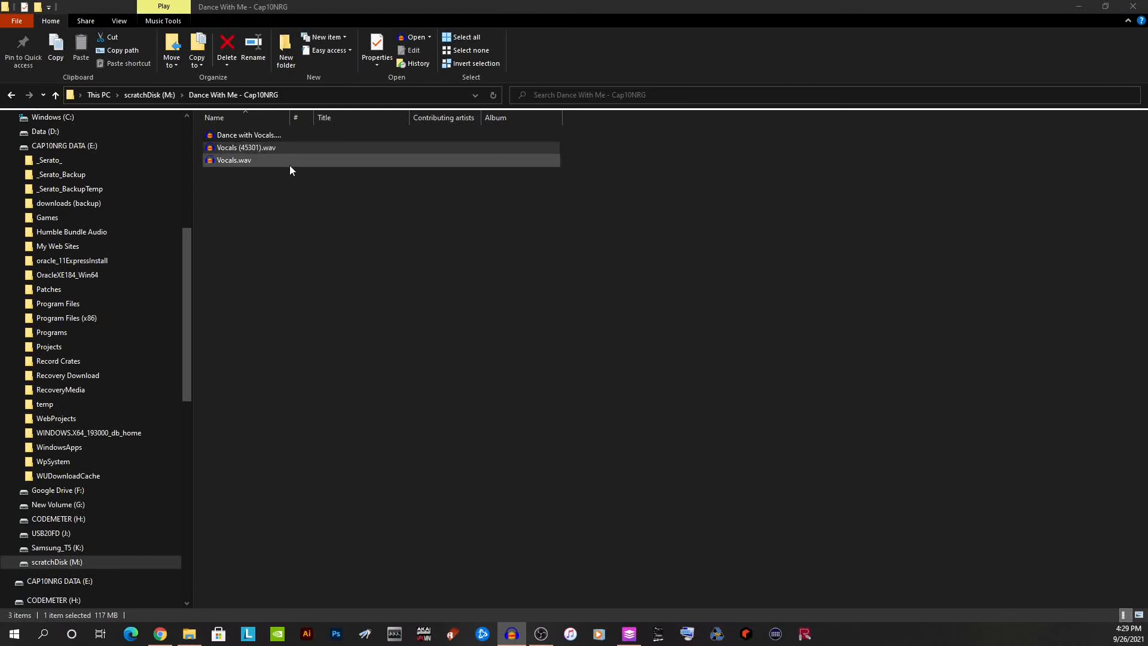